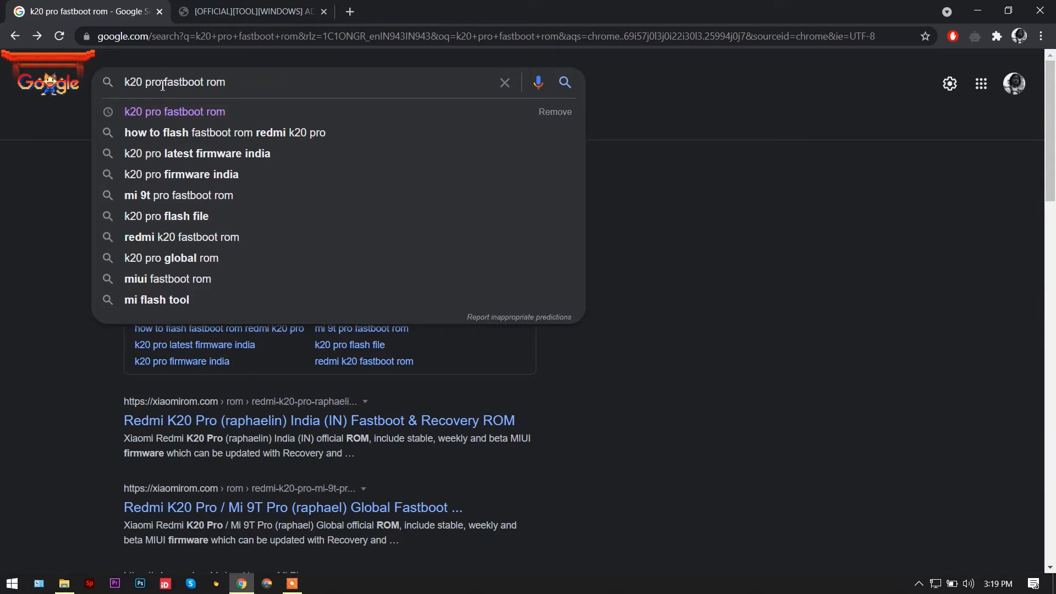
- Change the device search to 'redmi no' and open the Redmi K20 Pro MIUI result
{"action": "double_click", "coordinate": [141, 82]}
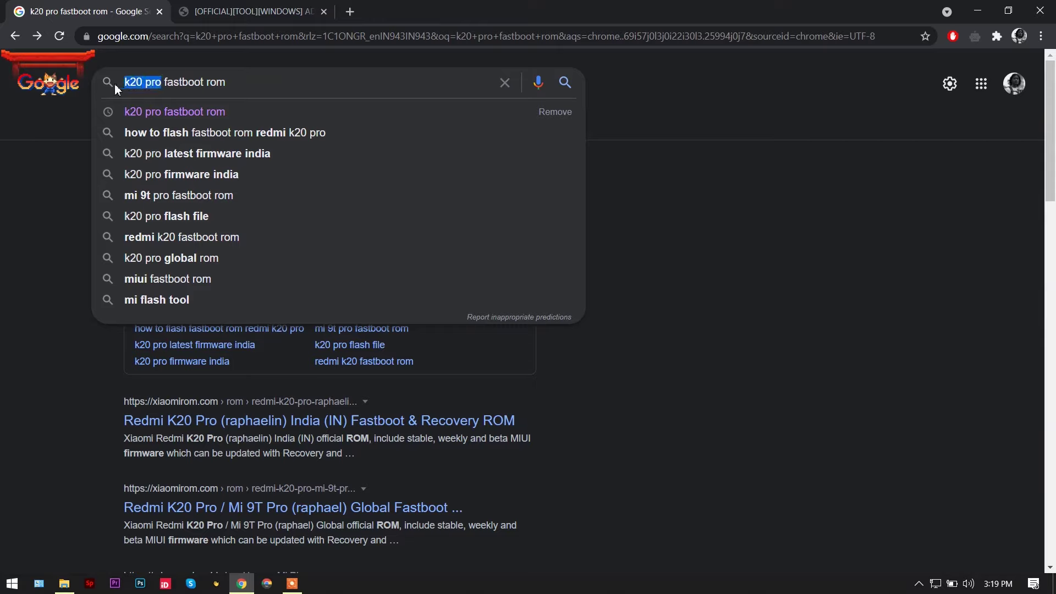
{"action": "type", "text": "redmi no"}
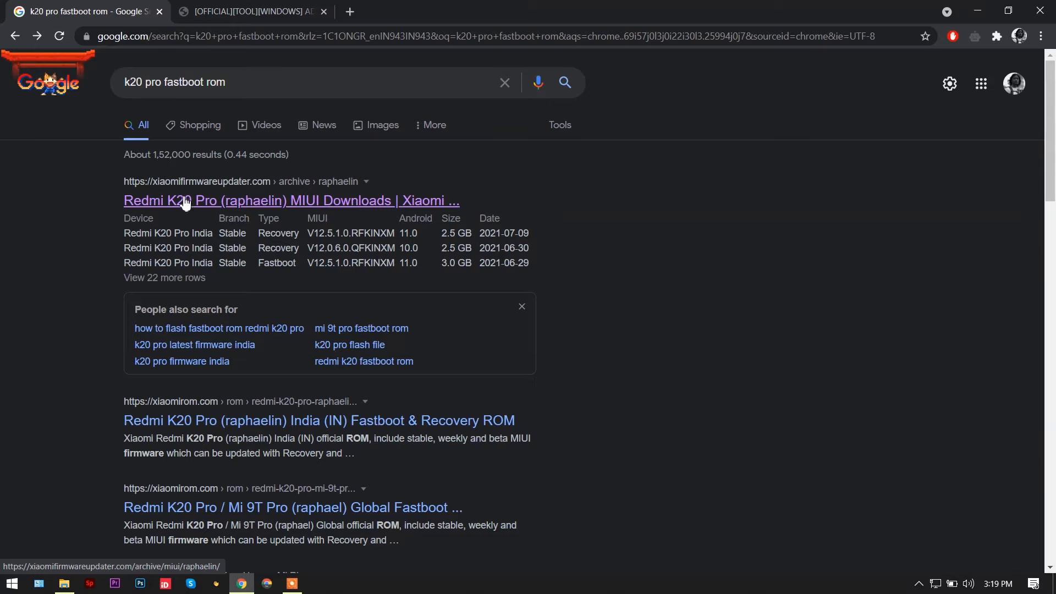
{"action": "mouse_move", "coordinate": [206, 207]}
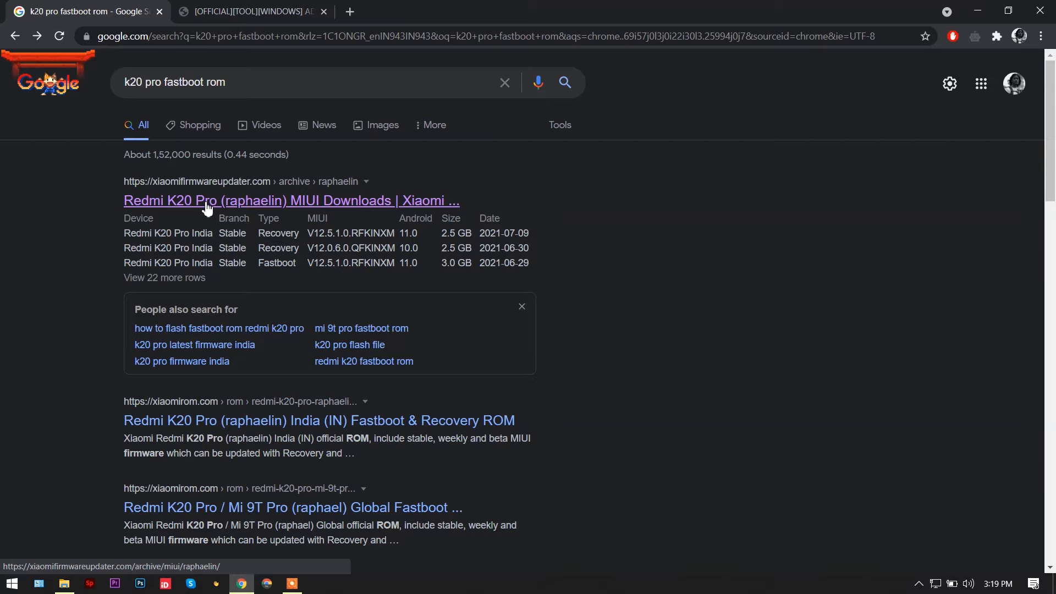
{"action": "left_click", "coordinate": [292, 200]}
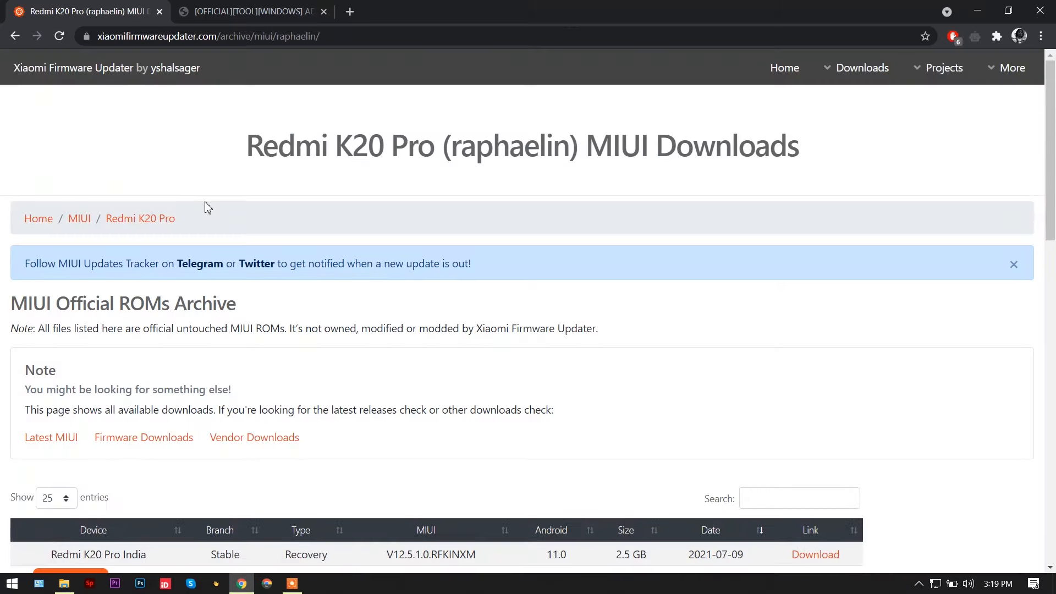
{"action": "mouse_move", "coordinate": [369, 343]}
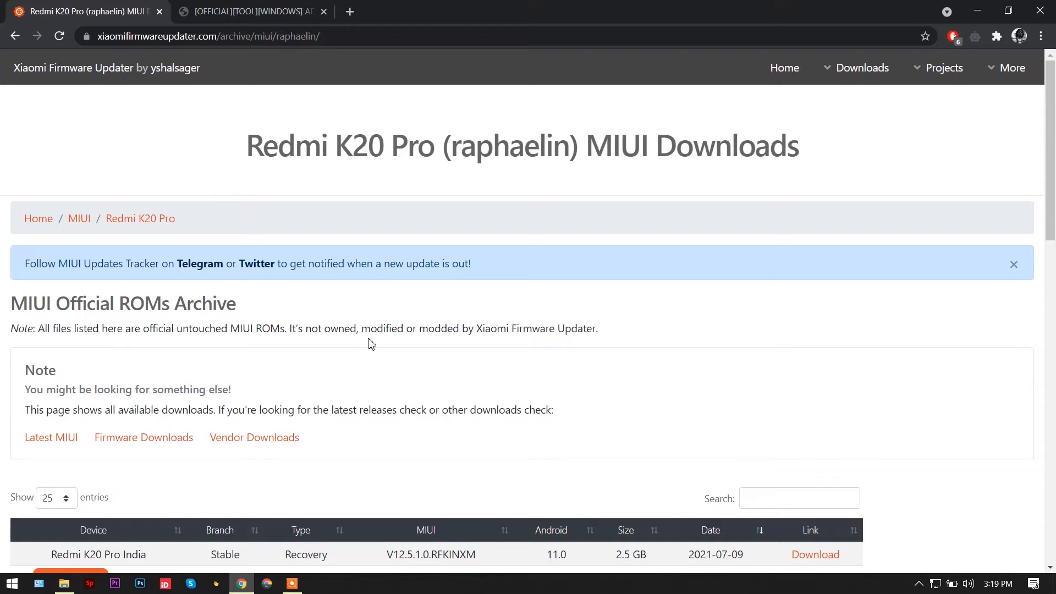
{"action": "mouse_move", "coordinate": [831, 102]}
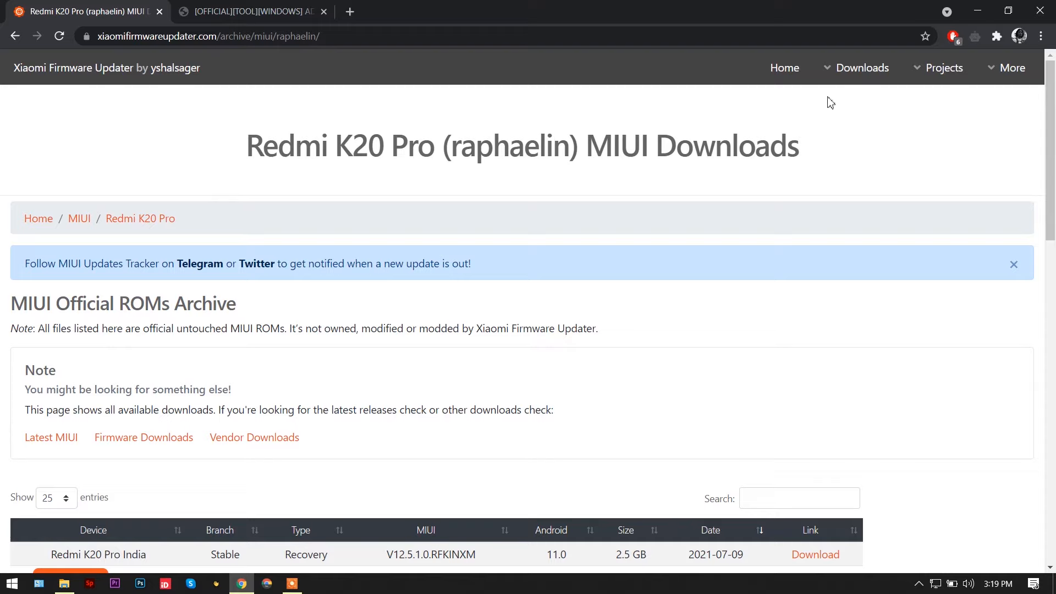
- Go to Downloads > Firmware, then Downloads > MIUI for the latest official ROMs
{"action": "left_click", "coordinate": [862, 67]}
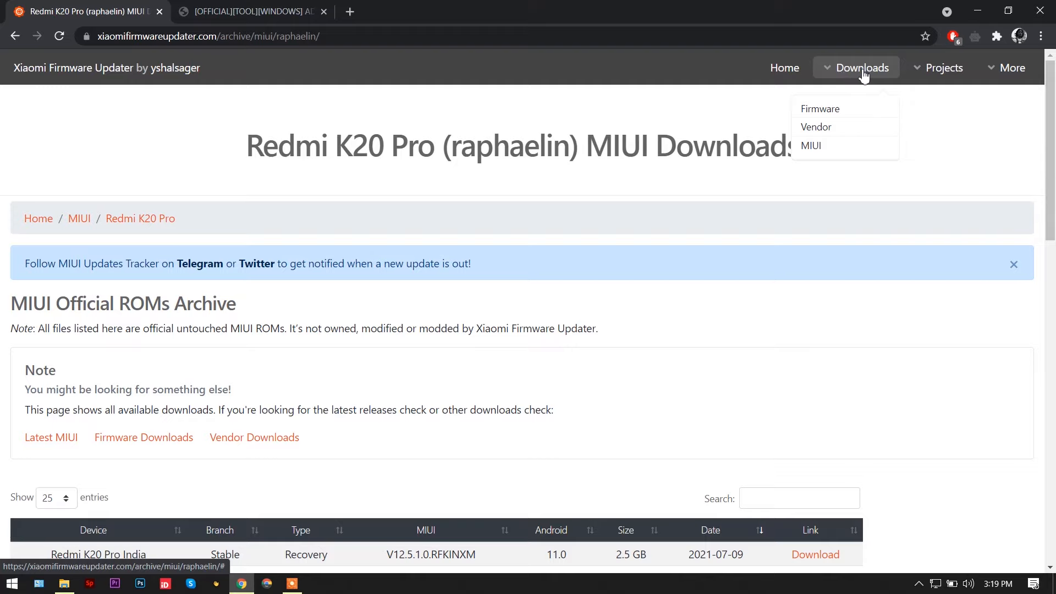
{"action": "mouse_move", "coordinate": [820, 108]}
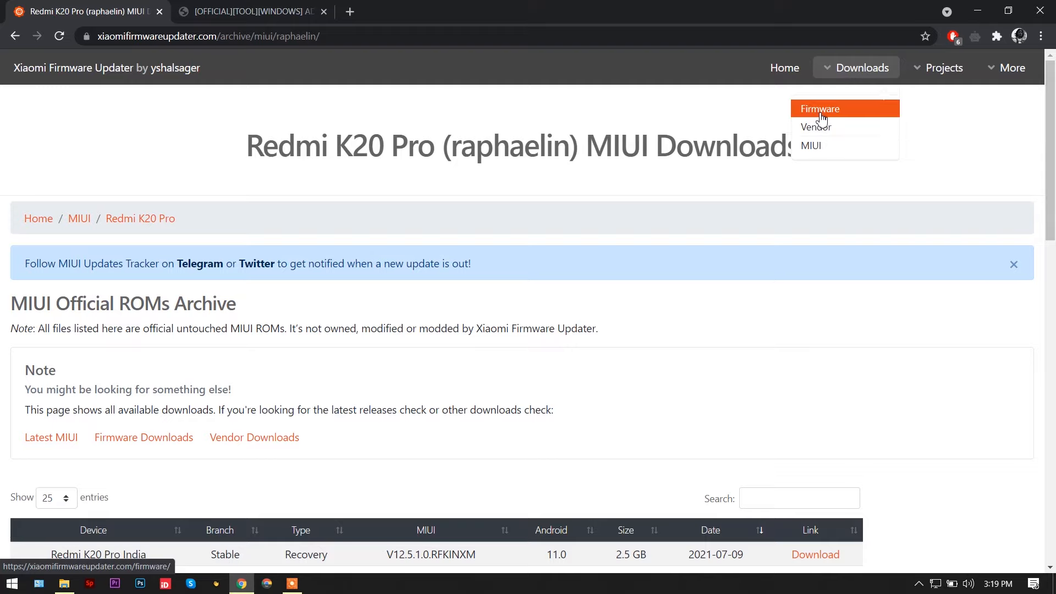
{"action": "left_click", "coordinate": [819, 108]}
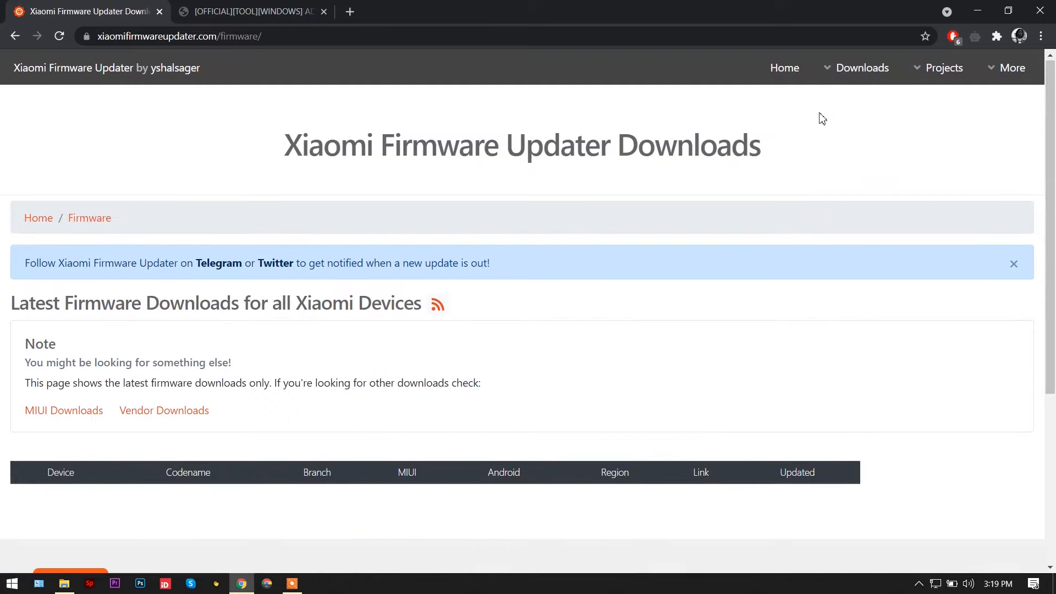
{"action": "scroll", "scroll_direction": "down", "scroll_amount": 3}
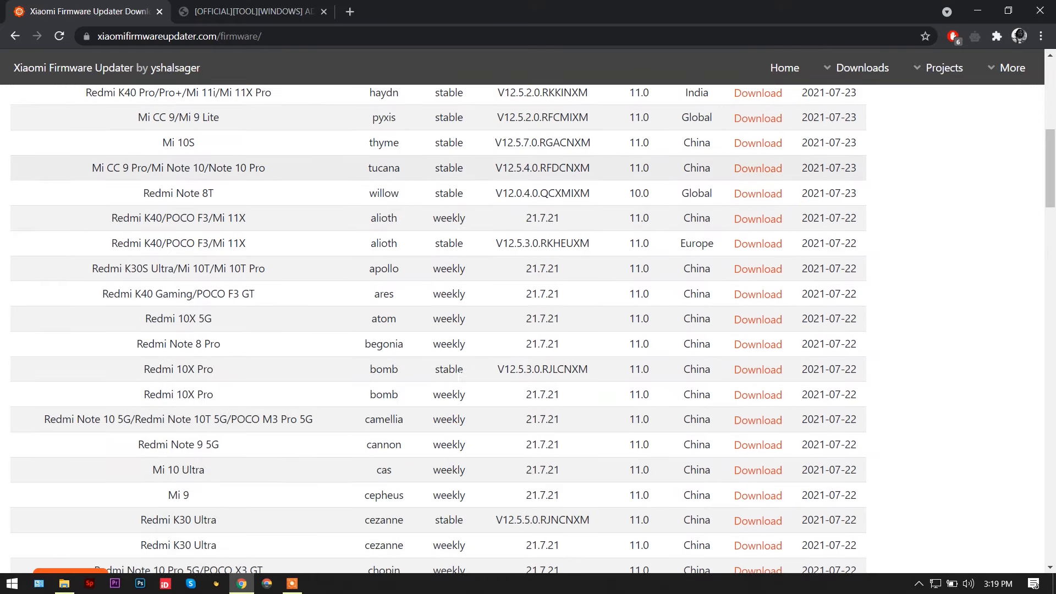
{"action": "left_click", "coordinate": [861, 67]}
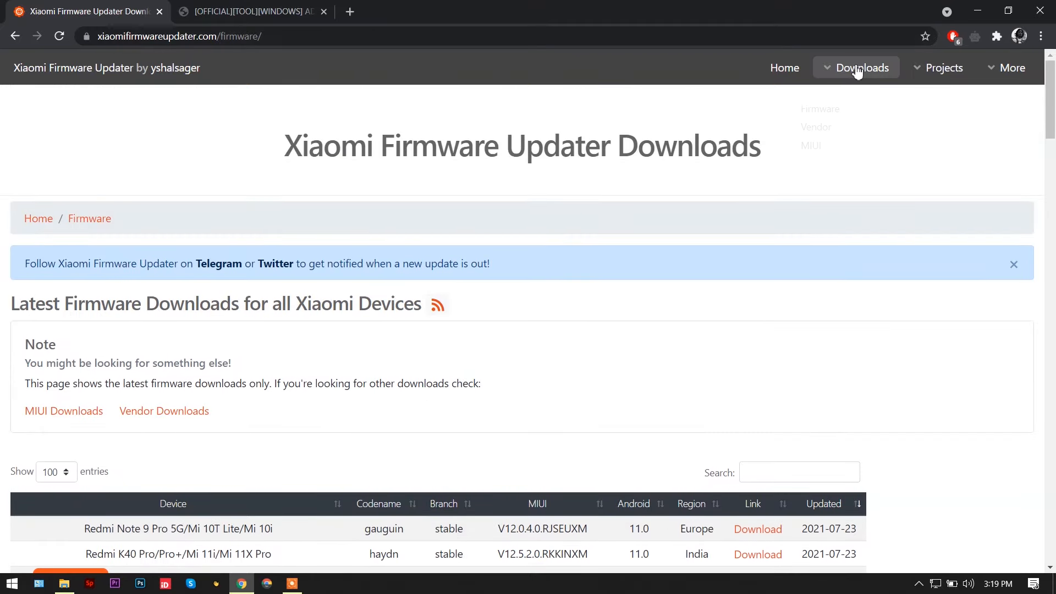
{"action": "left_click", "coordinate": [811, 145]}
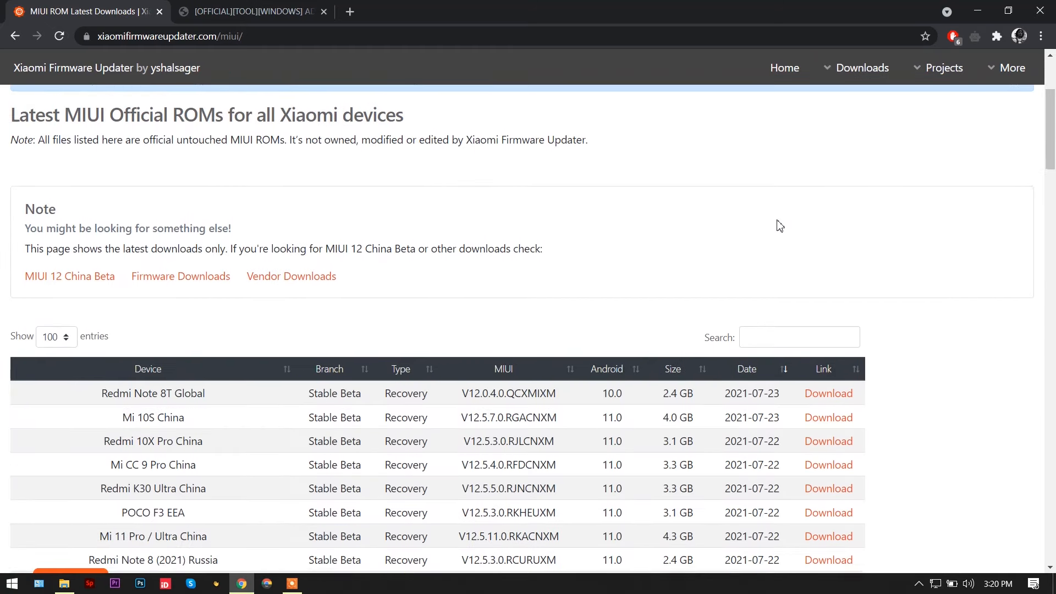
- Filter the MIUI ROM table by searching 'k20 pro'
{"action": "scroll", "scroll_direction": "down", "scroll_amount": 3}
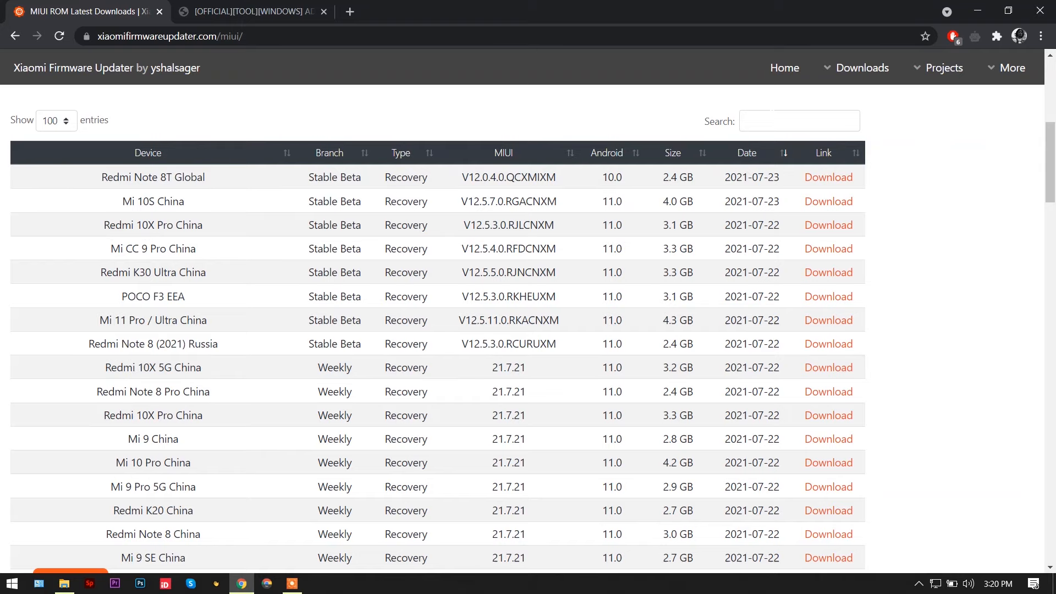
{"action": "type", "text": "k20"}
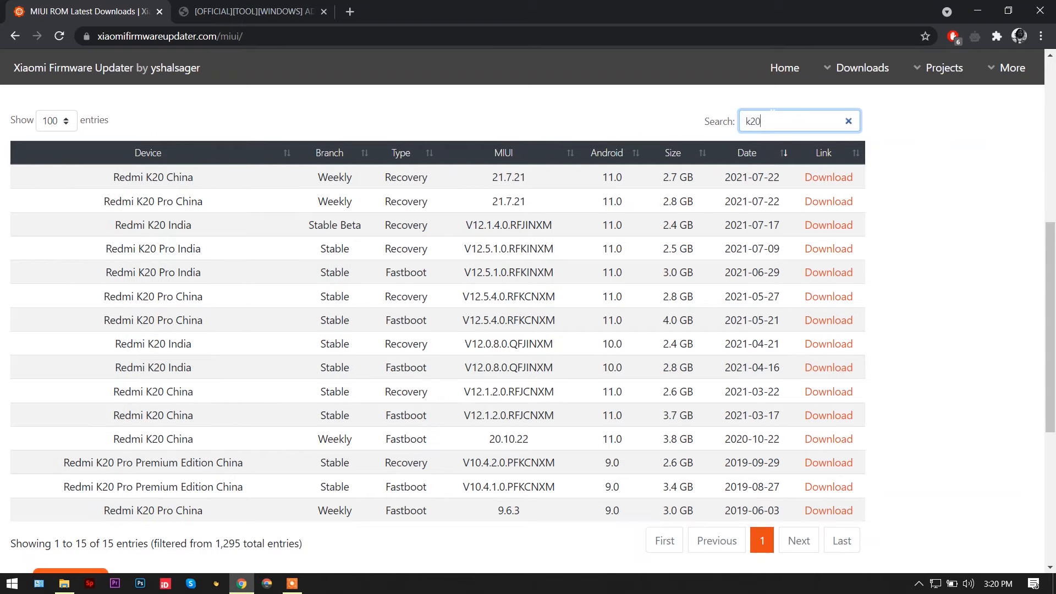
{"action": "type", "text": "pro"}
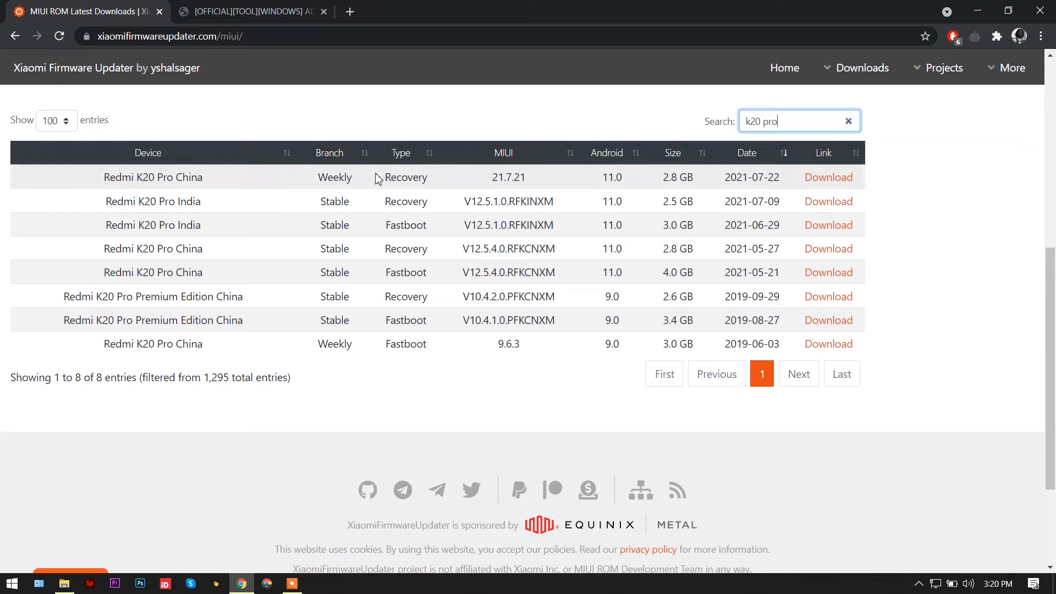
{"action": "mouse_move", "coordinate": [213, 204]}
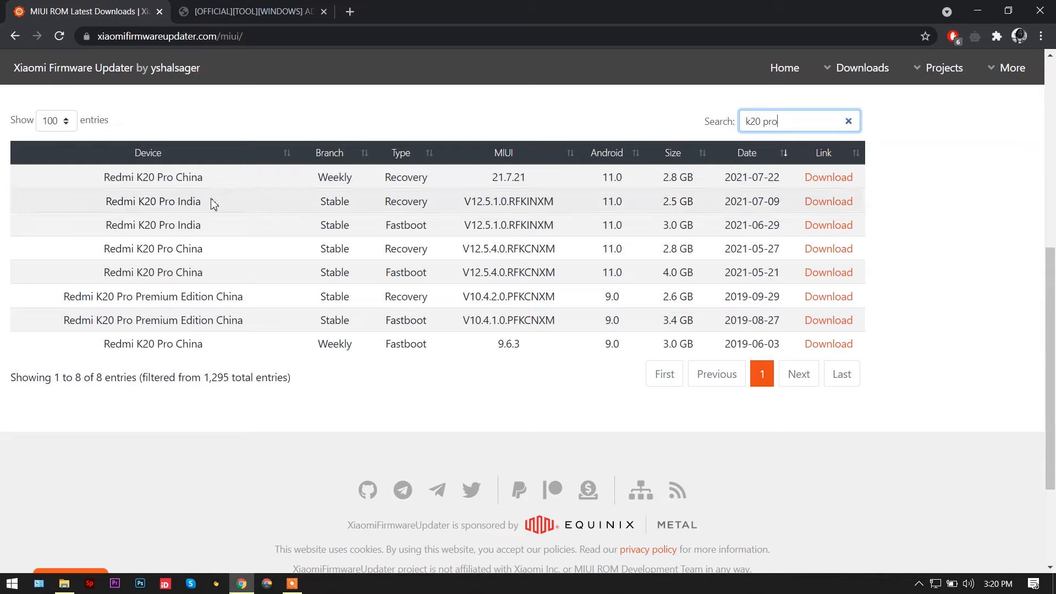
{"action": "mouse_move", "coordinate": [241, 316]}
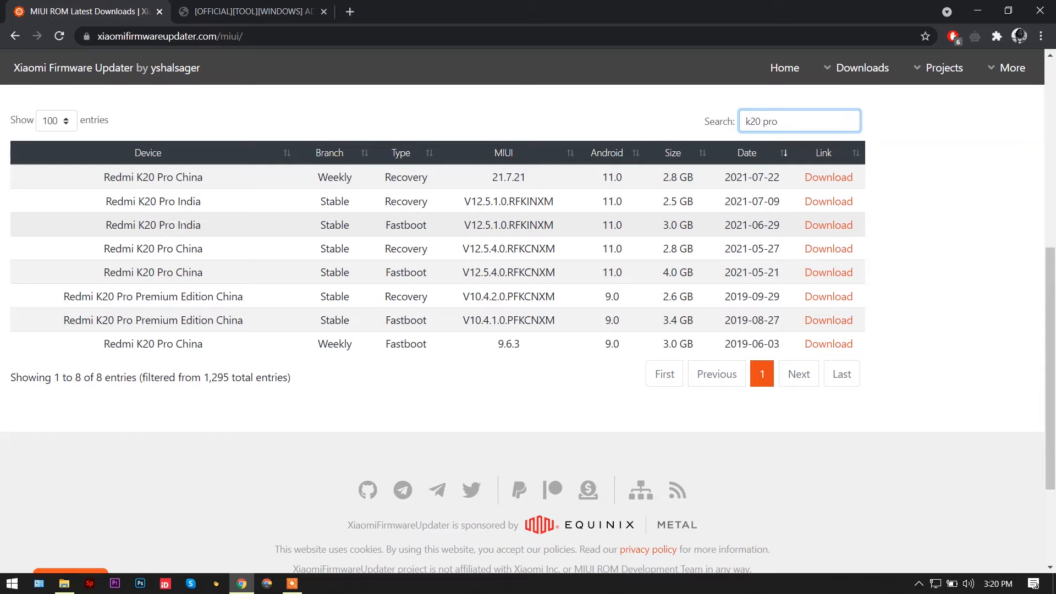
- Highlight the India Fastboot row's region, Fastboot type and MIUI version
{"action": "double_click", "coordinate": [191, 225]}
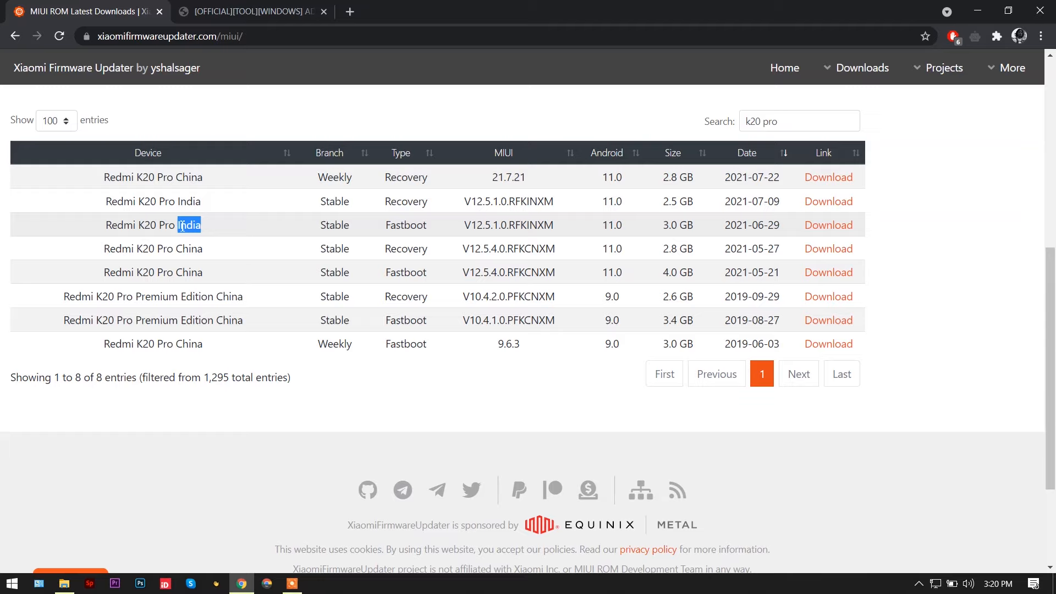
{"action": "mouse_move", "coordinate": [153, 201]}
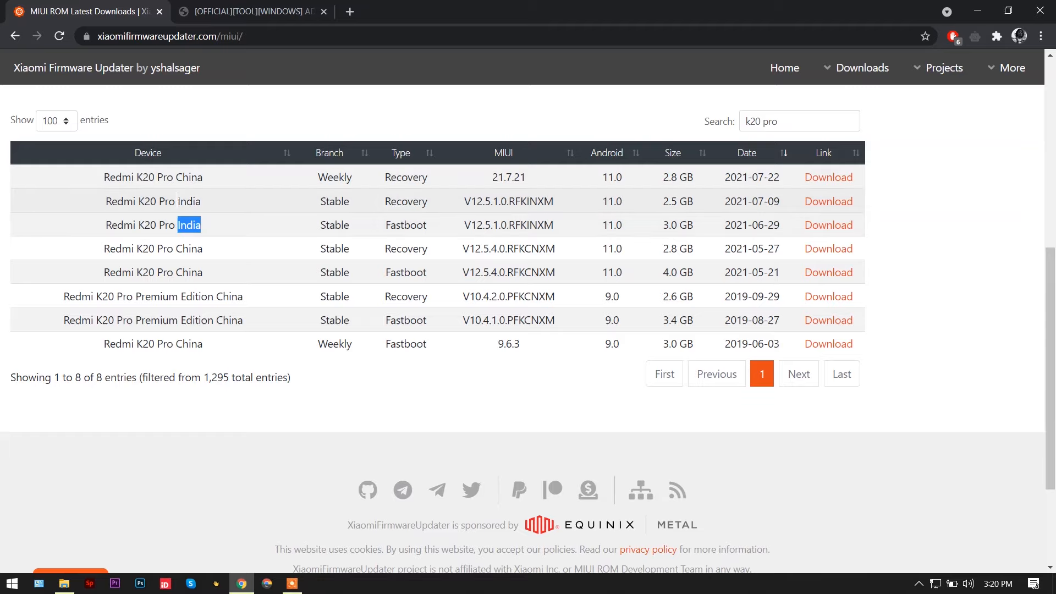
{"action": "double_click", "coordinate": [188, 177]}
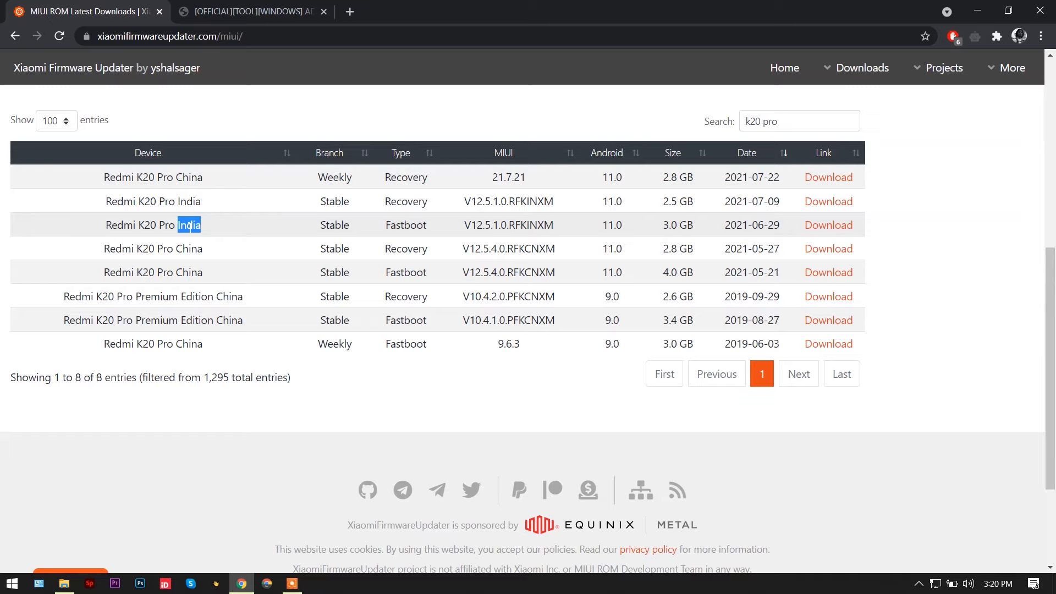
{"action": "mouse_move", "coordinate": [268, 227]}
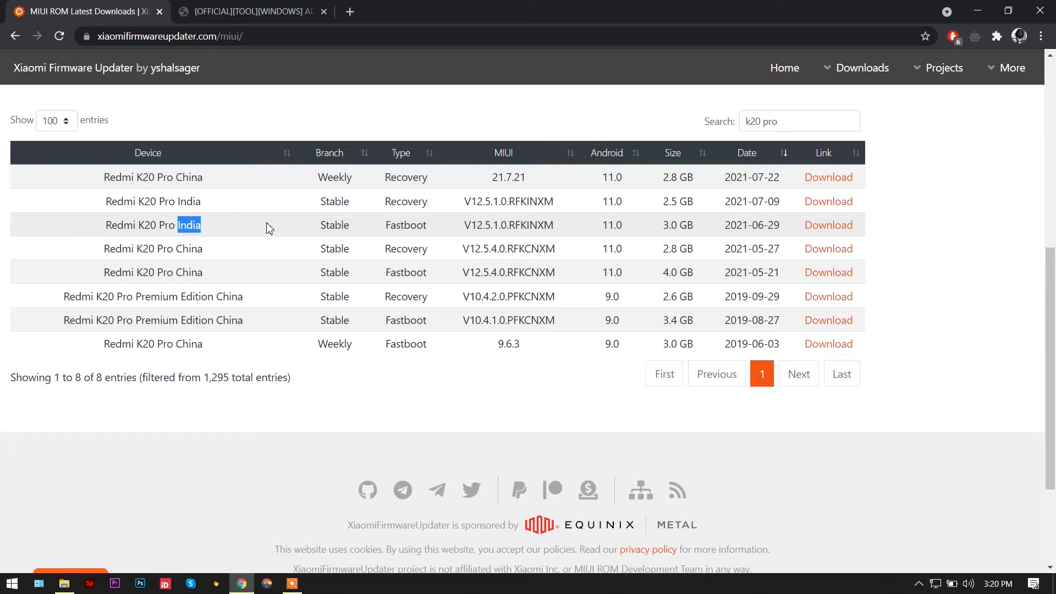
{"action": "double_click", "coordinate": [405, 225]}
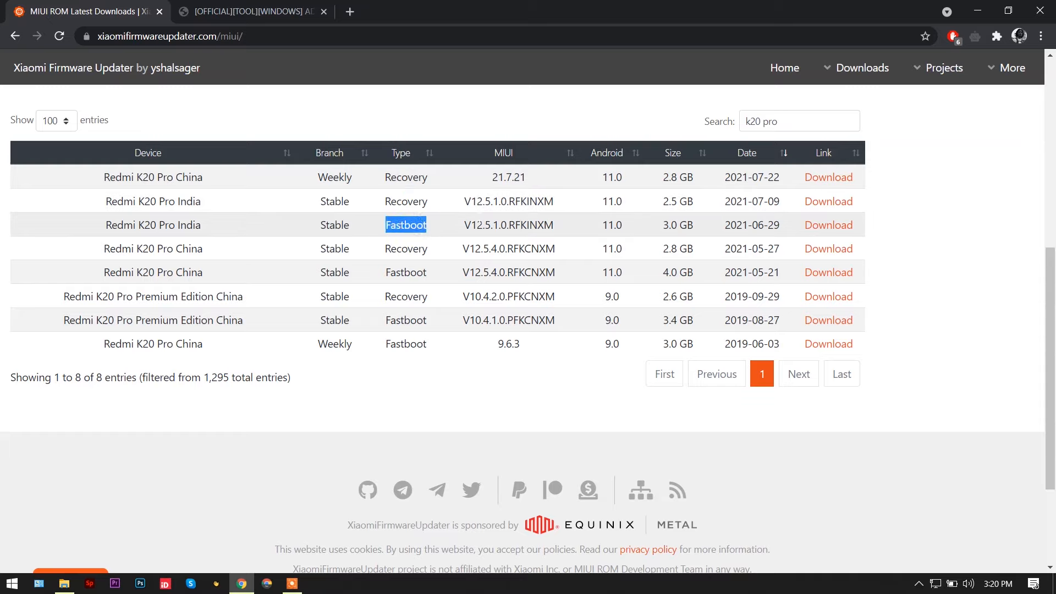
{"action": "double_click", "coordinate": [507, 224]}
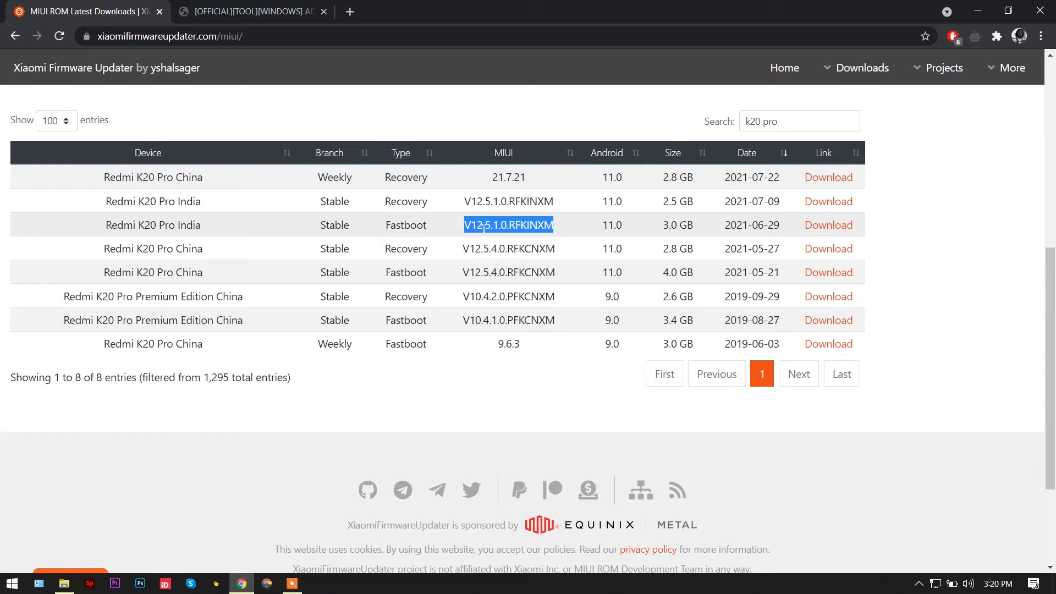
{"action": "mouse_move", "coordinate": [603, 232]}
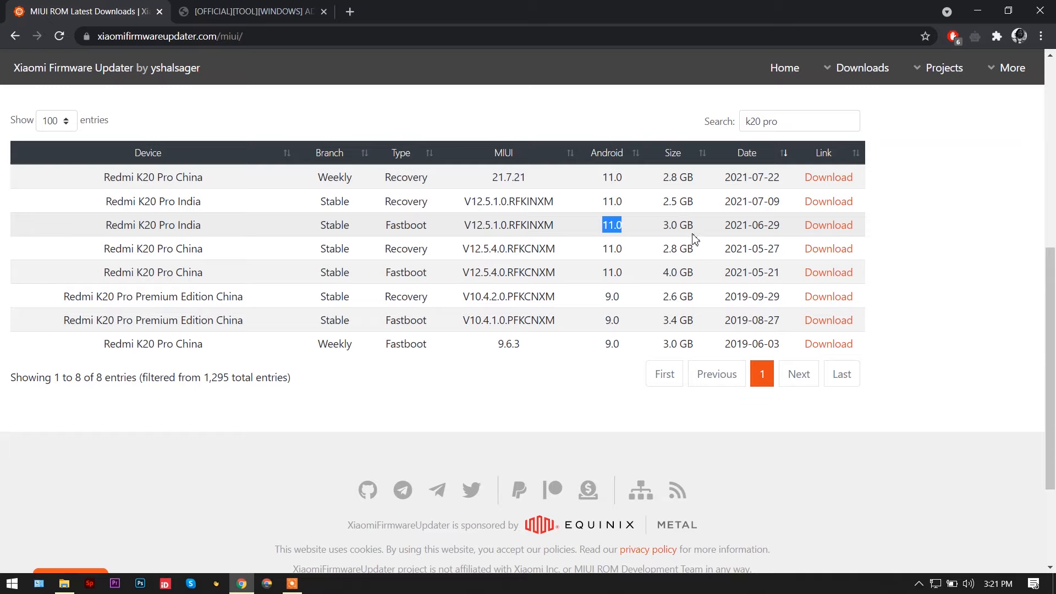
{"action": "mouse_move", "coordinate": [829, 225]}
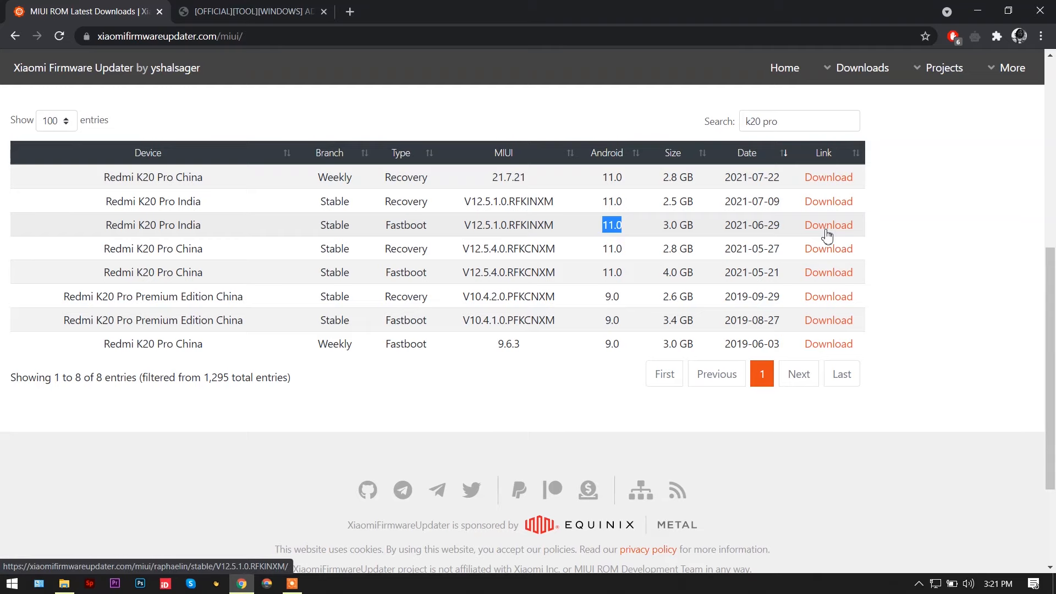
- Open the India V12.5.1.0.RFKINXM update page and mark the Recovery package type
{"action": "left_click", "coordinate": [828, 224]}
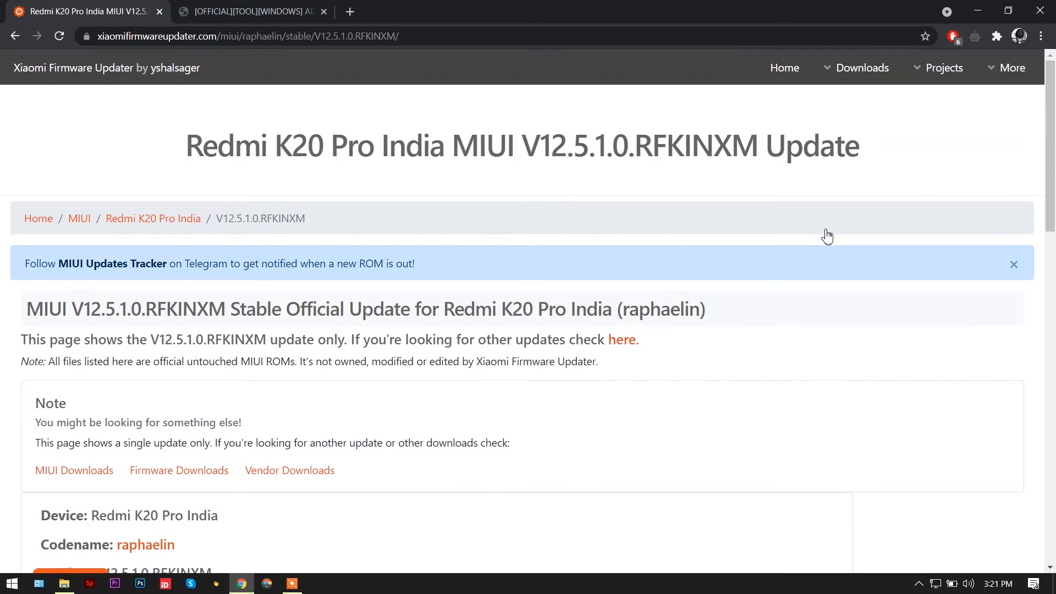
{"action": "mouse_move", "coordinate": [987, 252]}
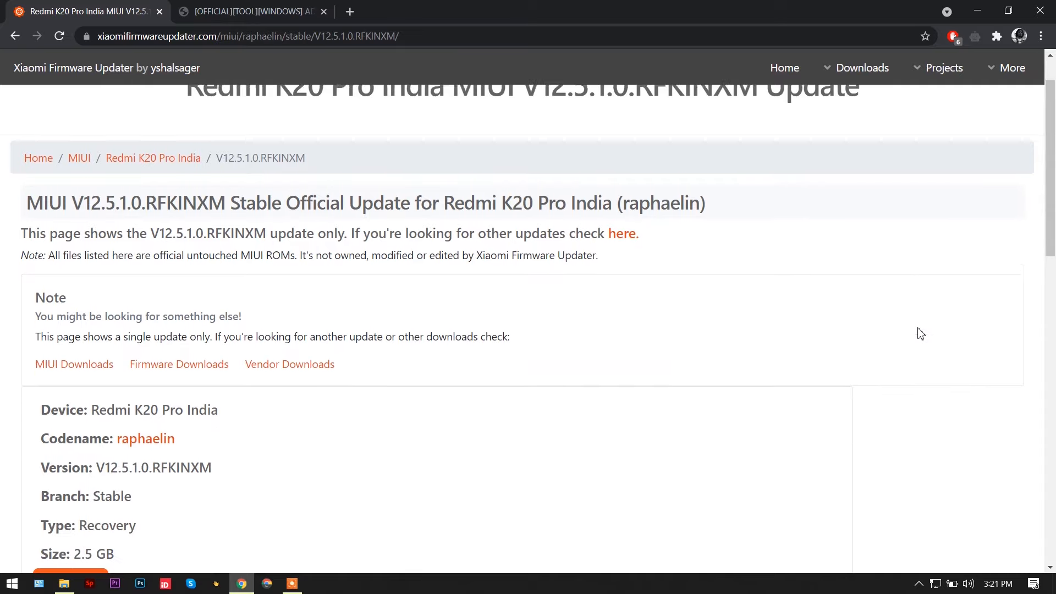
{"action": "scroll", "scroll_direction": "down", "scroll_amount": 3}
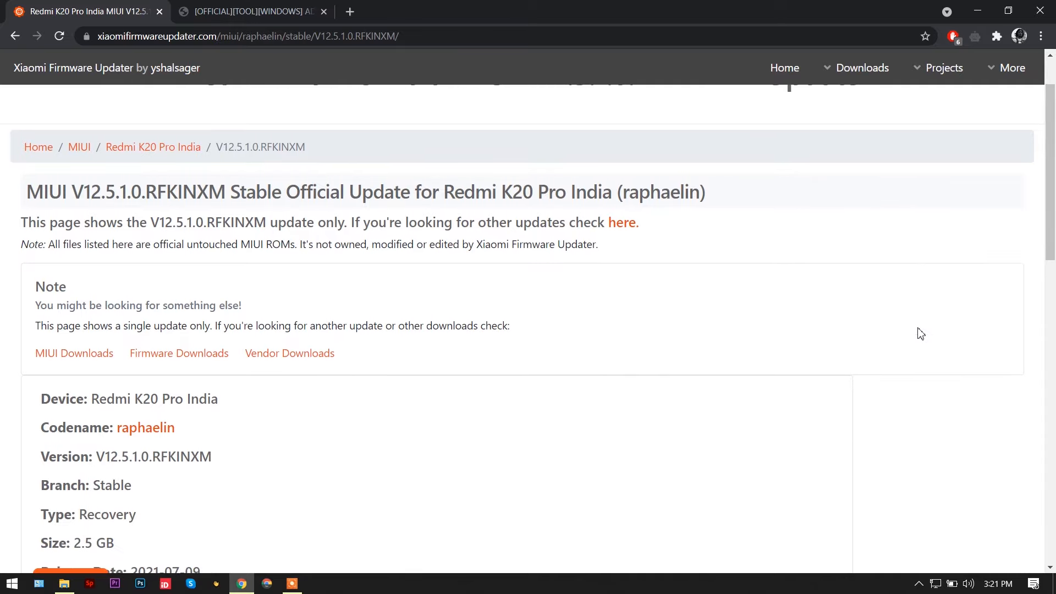
{"action": "scroll", "scroll_direction": "down", "scroll_amount": 3}
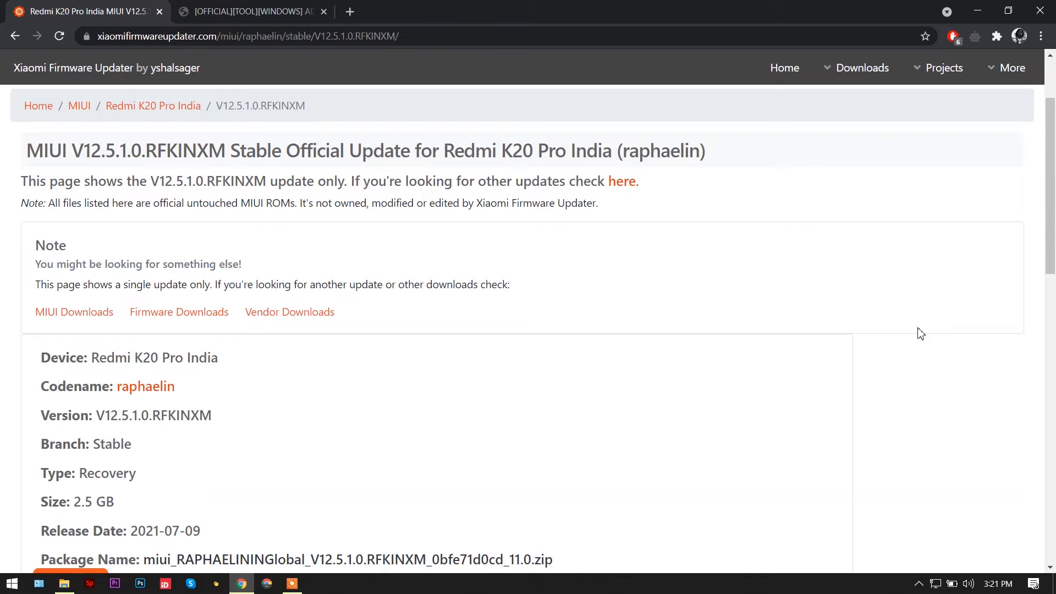
{"action": "scroll", "scroll_direction": "down", "scroll_amount": 3}
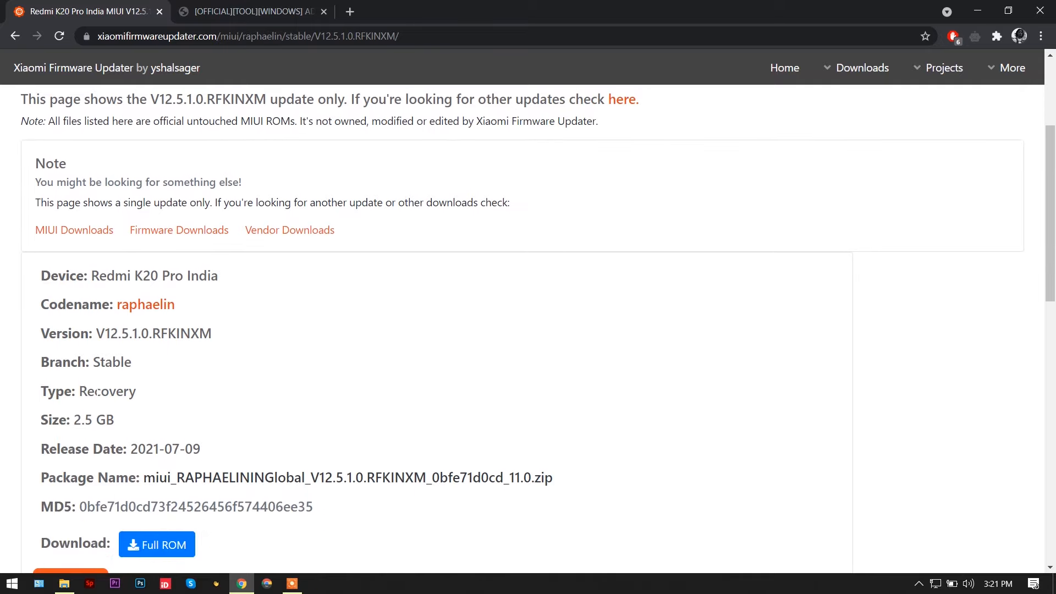
{"action": "double_click", "coordinate": [106, 391]}
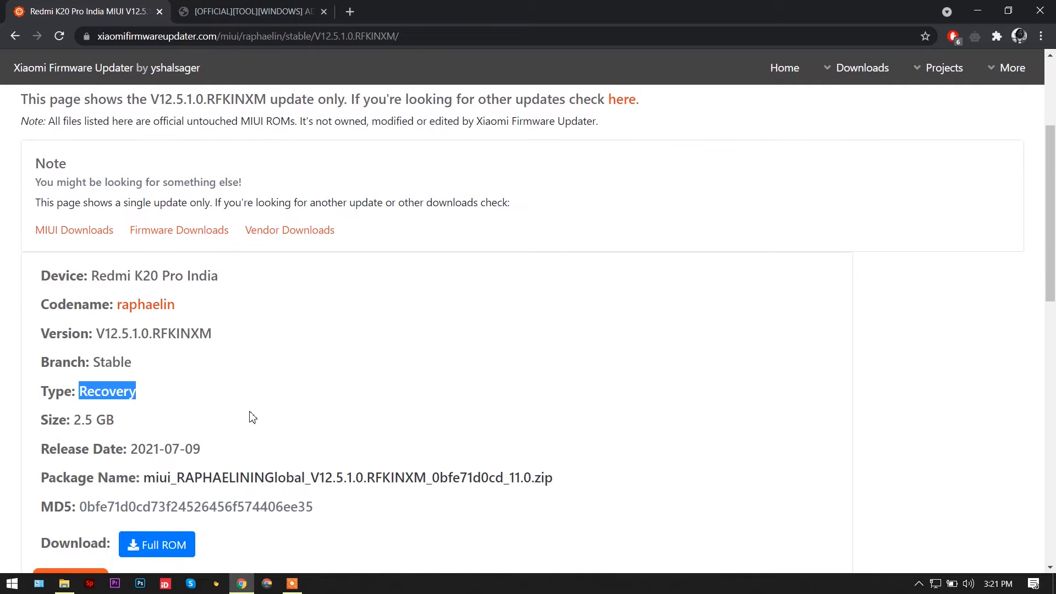
{"action": "mouse_move", "coordinate": [326, 546]}
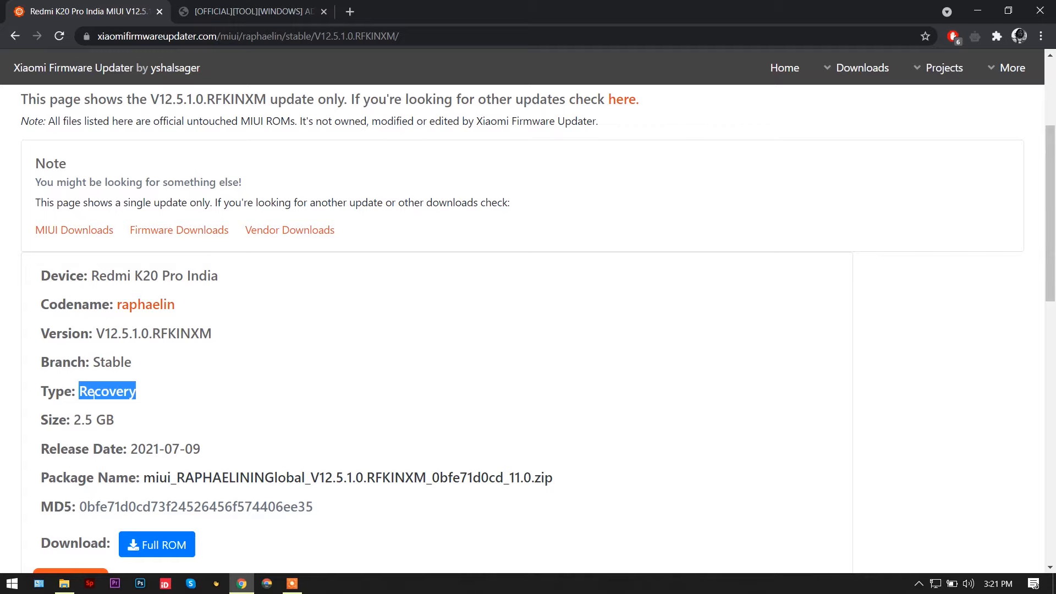
- Scroll further down and mark the Fastboot package type
{"action": "scroll", "scroll_direction": "down", "scroll_amount": 3}
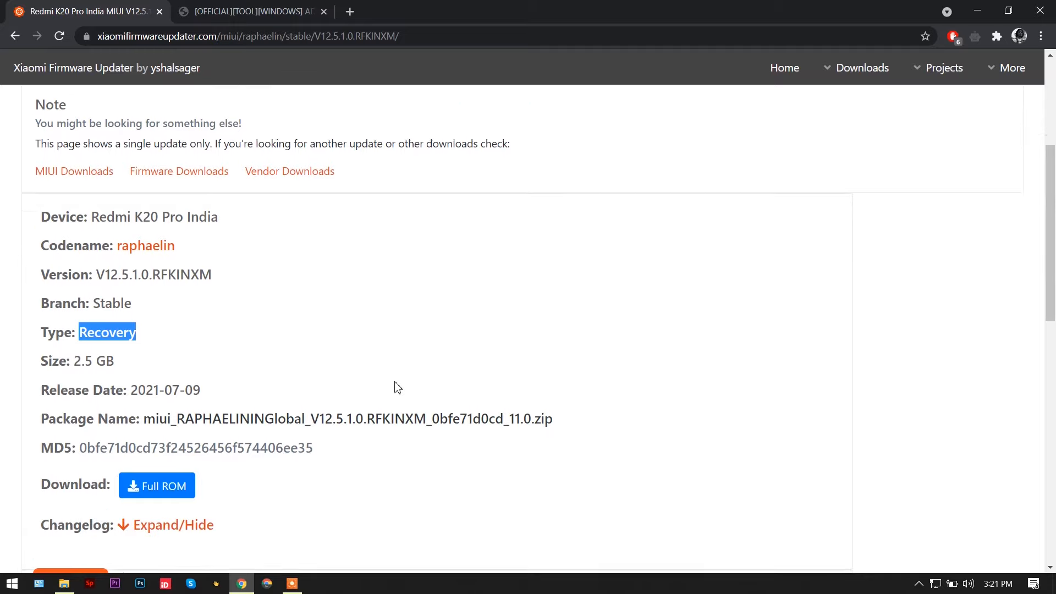
{"action": "scroll", "scroll_direction": "down", "scroll_amount": 3}
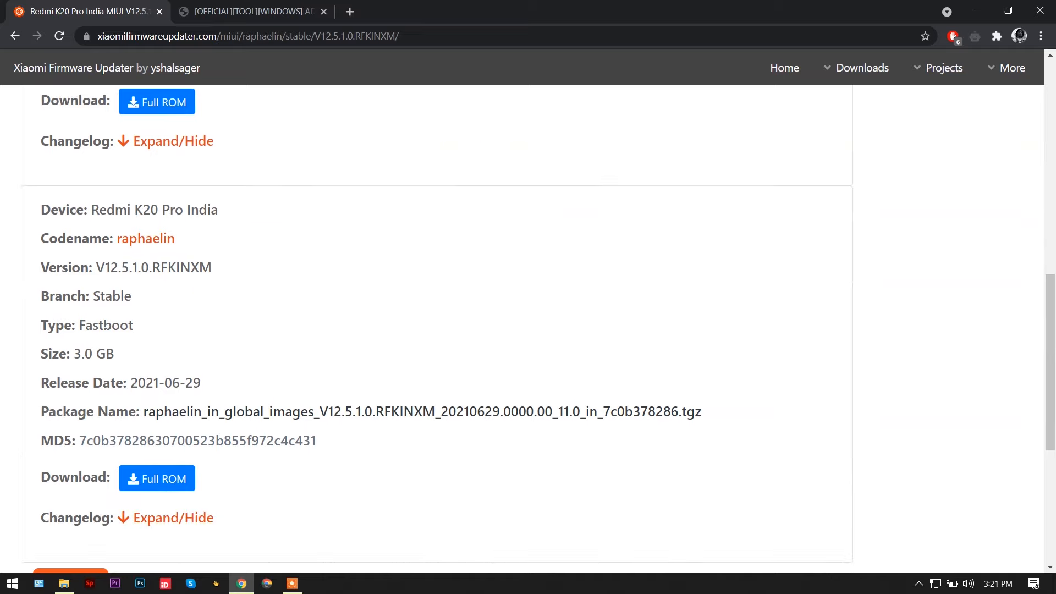
{"action": "double_click", "coordinate": [106, 324]}
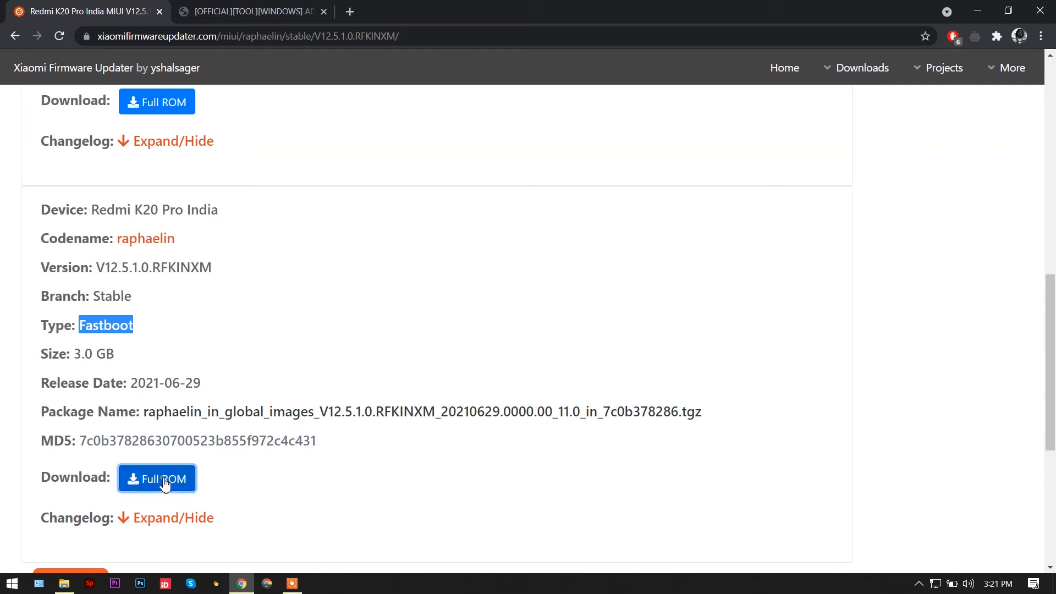
- Start the Fastboot full ROM download, cancel it, and switch to the XDA ADB Installer tab
{"action": "left_click", "coordinate": [156, 478]}
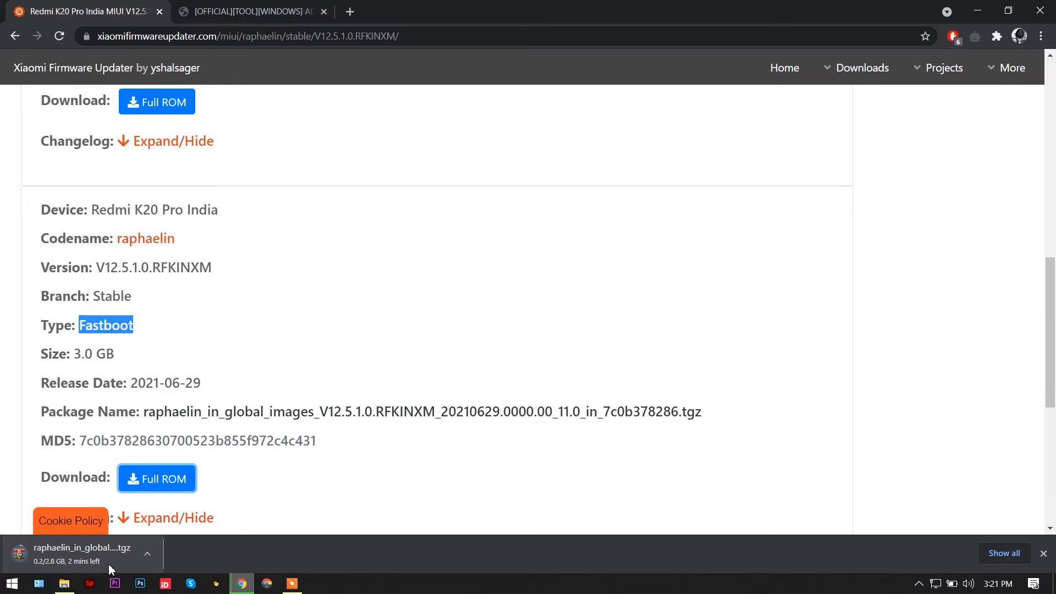
{"action": "left_click", "coordinate": [146, 554]}
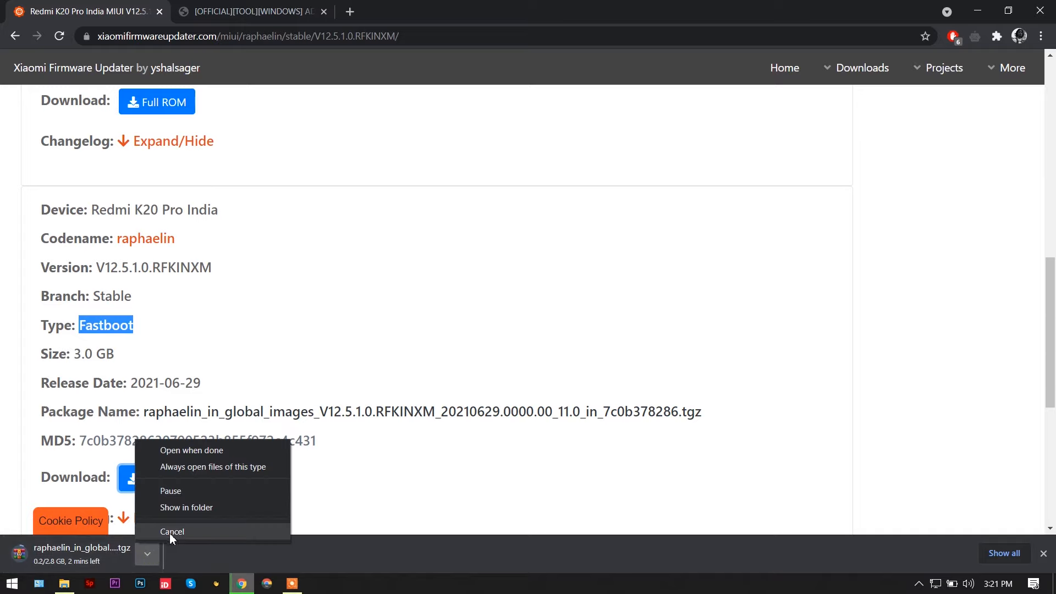
{"action": "left_click", "coordinate": [172, 532]}
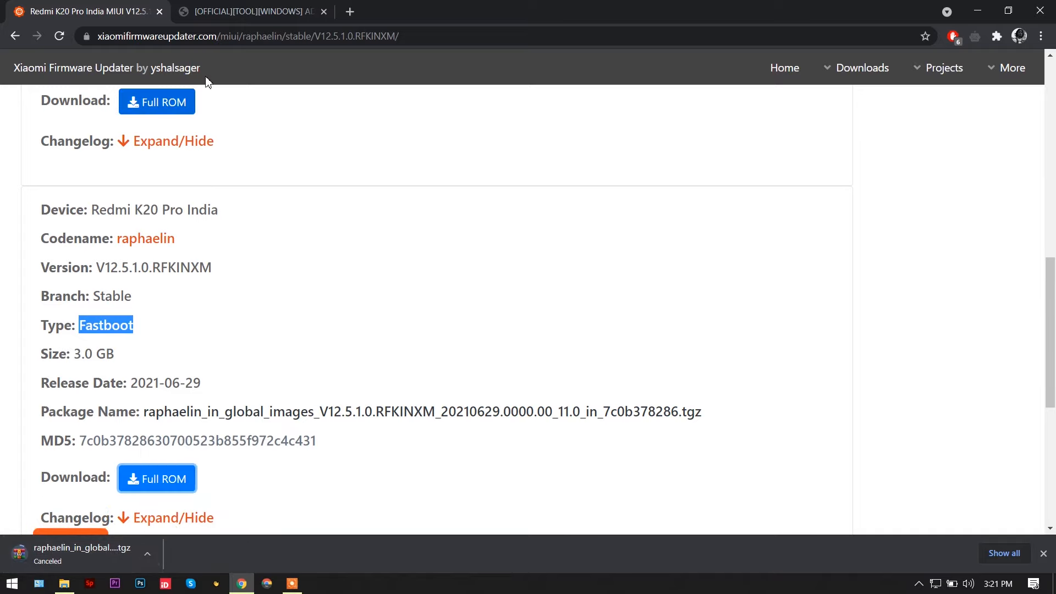
{"action": "left_click", "coordinate": [249, 12]}
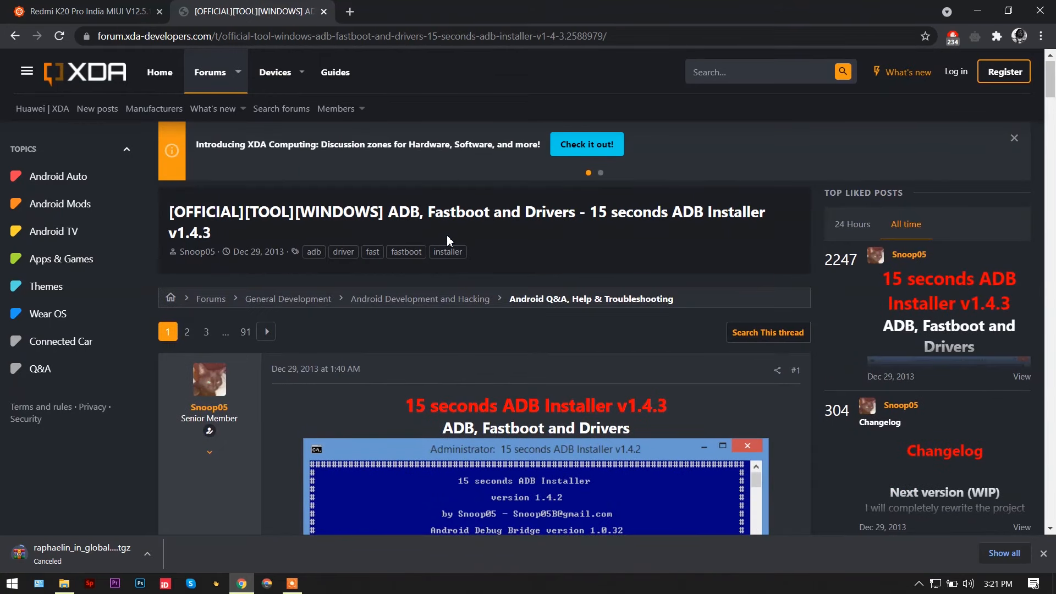
{"action": "mouse_move", "coordinate": [500, 364]}
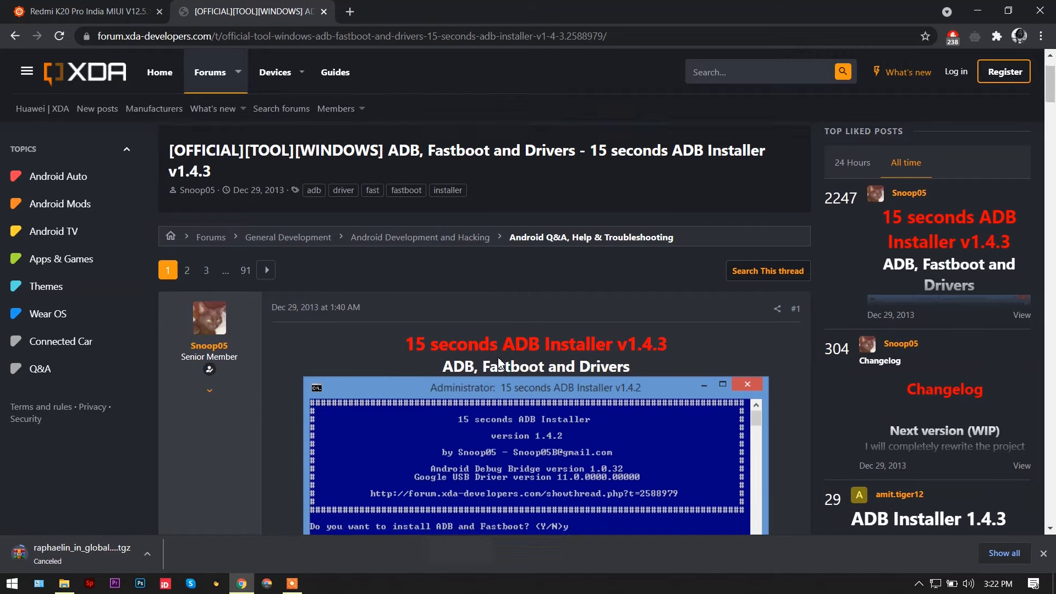
- Download adb-setup-1.4.3.zip via the 'XDA Mirror added by Mod' link under Version 1.4.3
{"action": "scroll", "scroll_direction": "down", "scroll_amount": 3}
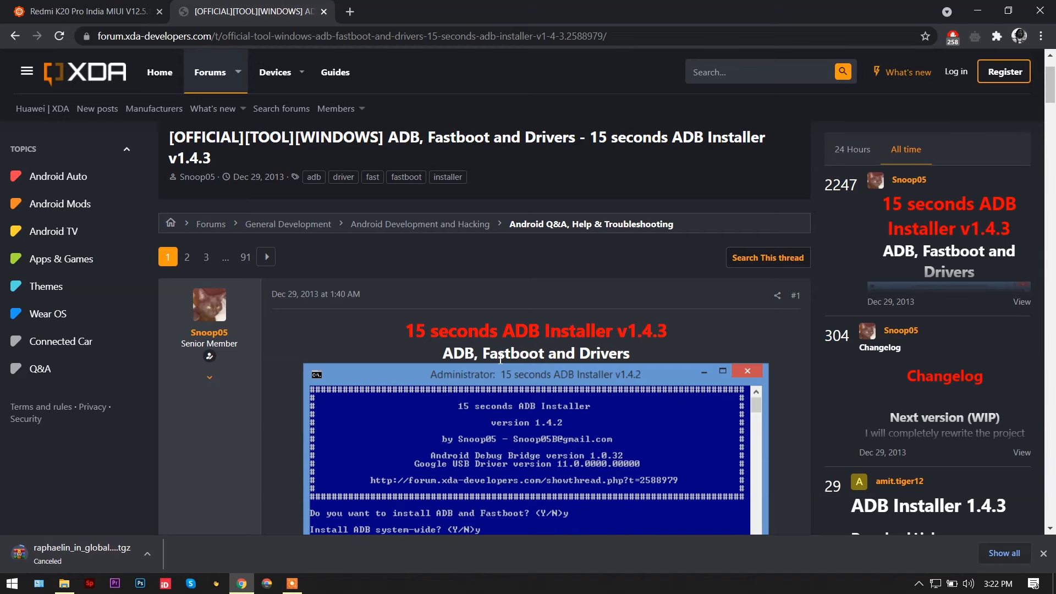
{"action": "scroll", "scroll_direction": "down", "scroll_amount": 3}
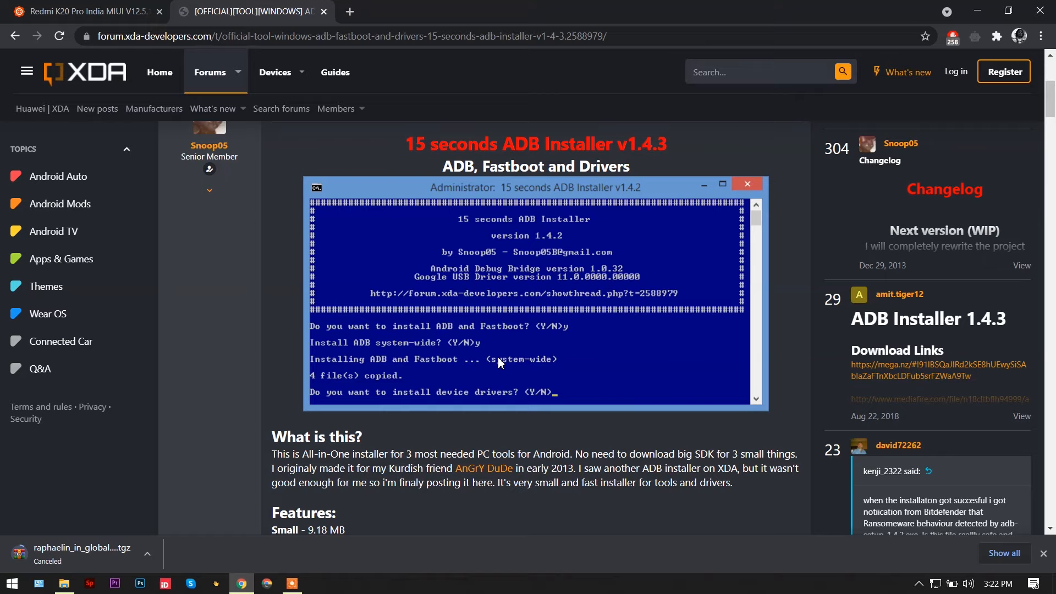
{"action": "scroll", "scroll_direction": "down", "scroll_amount": 3}
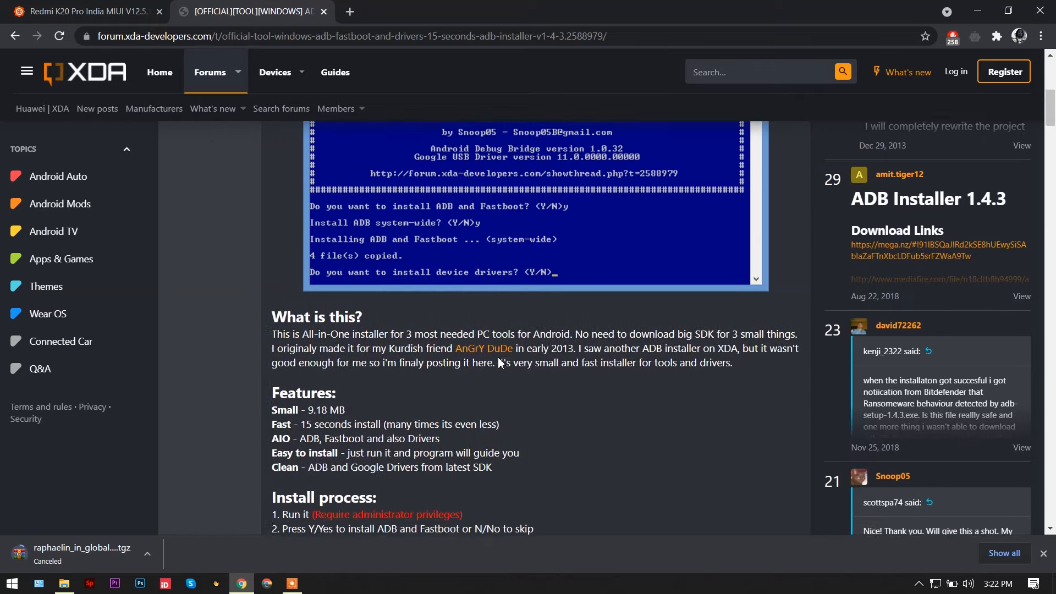
{"action": "scroll", "scroll_direction": "down", "scroll_amount": 3}
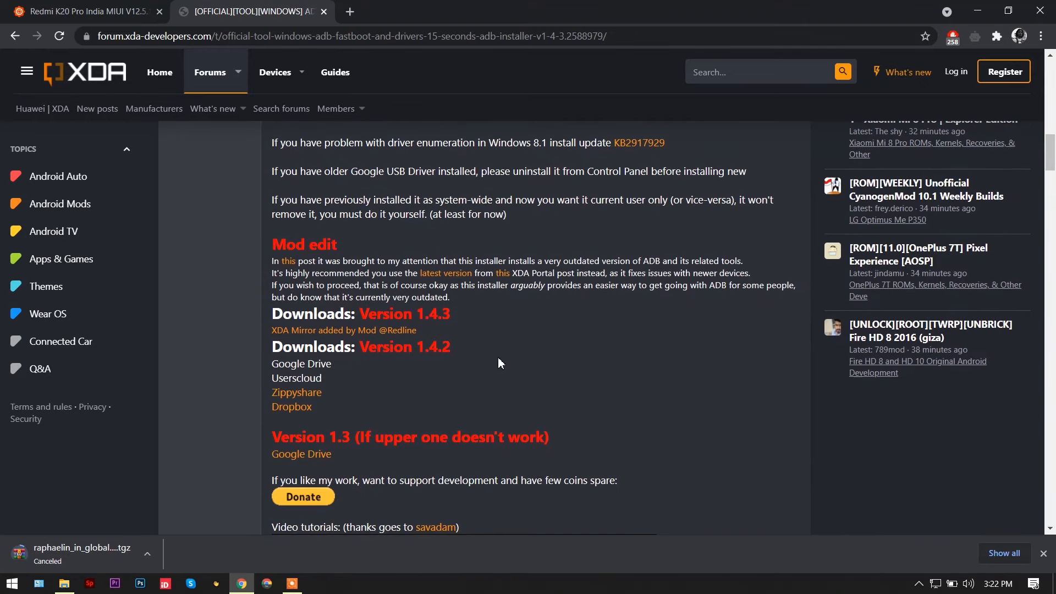
{"action": "scroll", "scroll_direction": "down", "scroll_amount": 3}
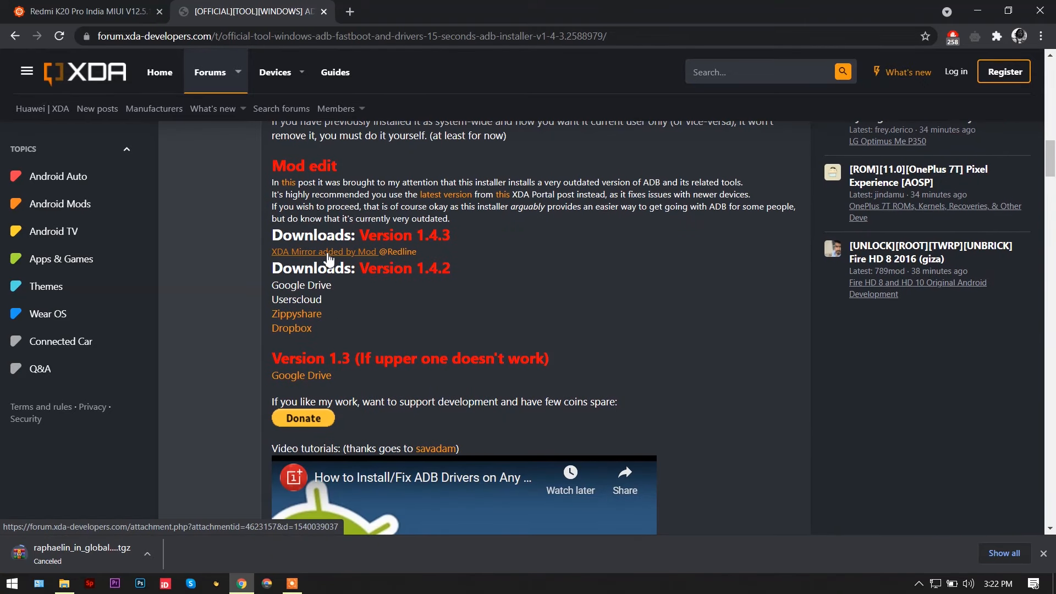
{"action": "mouse_move", "coordinate": [343, 258]}
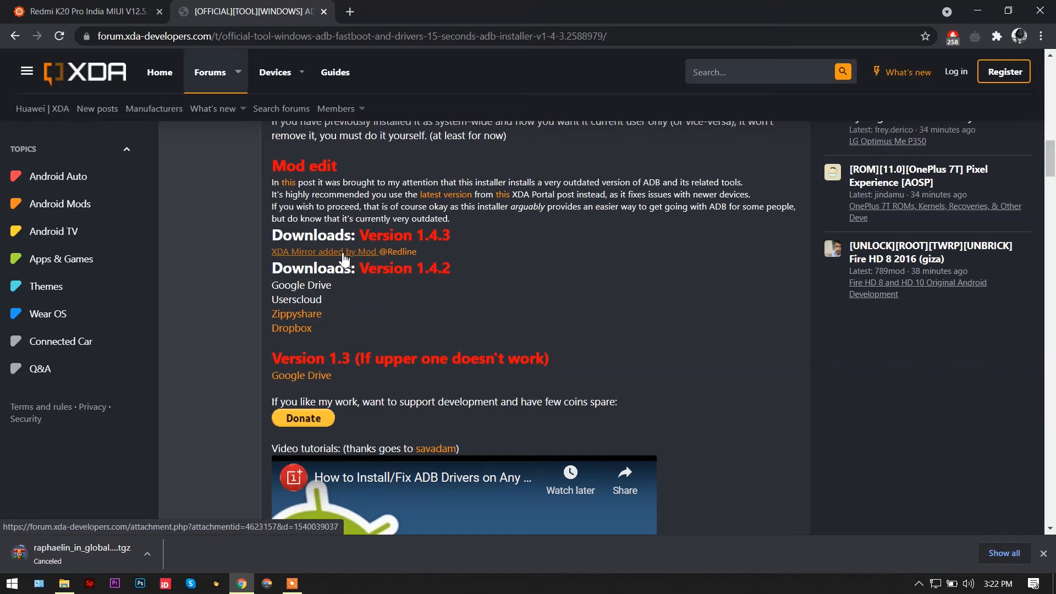
{"action": "mouse_move", "coordinate": [346, 261]}
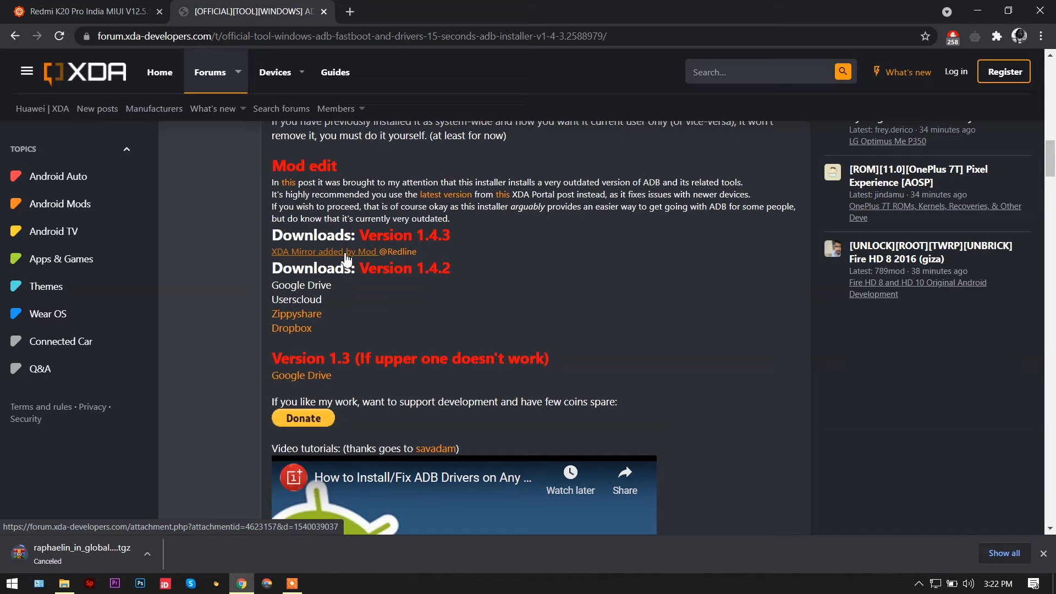
{"action": "left_click", "coordinate": [307, 251]}
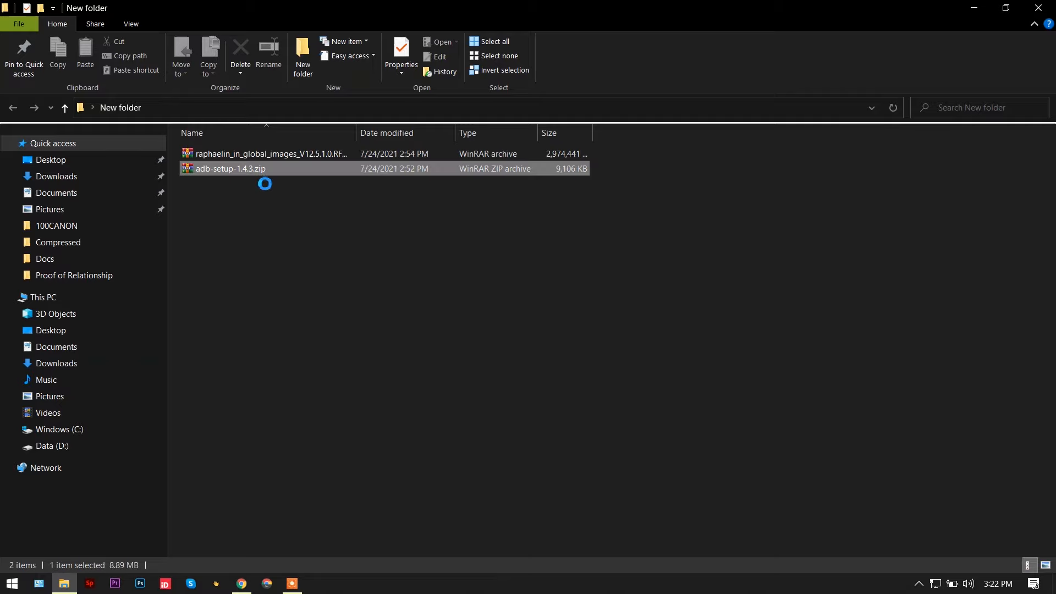
- Extract adb-setup-1.4.3.zip to its own folder and extract the raphaelin fastboot ROM archive
{"action": "right_click", "coordinate": [231, 169]}
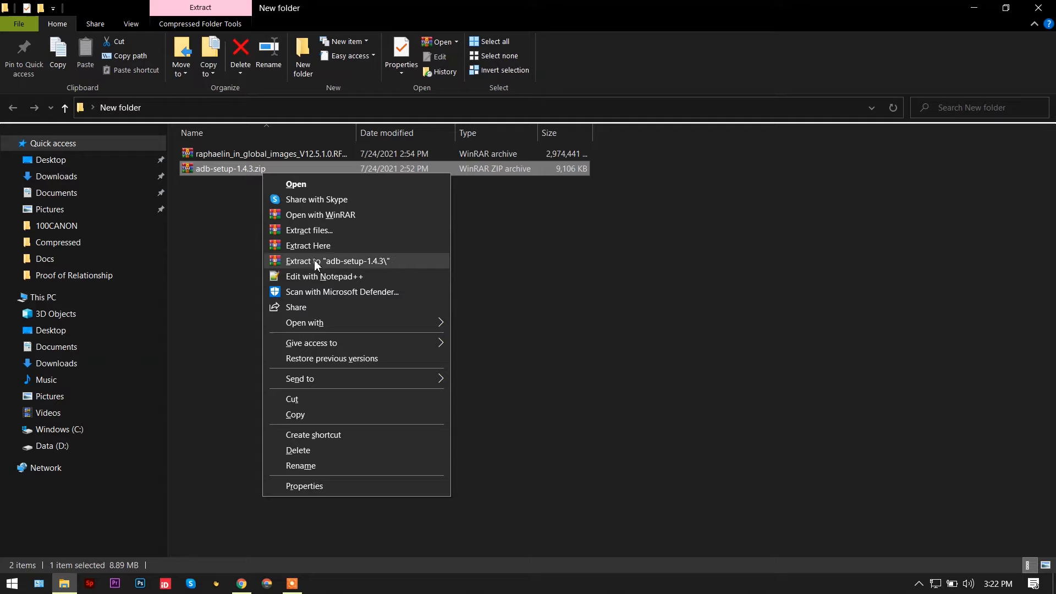
{"action": "left_click", "coordinate": [339, 261]}
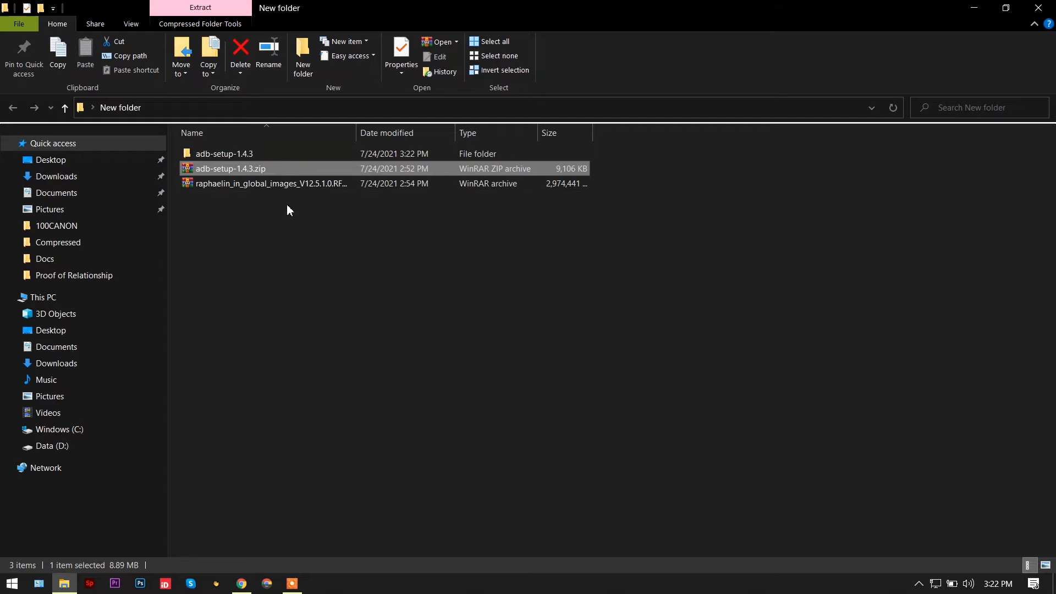
{"action": "left_click", "coordinate": [269, 184]}
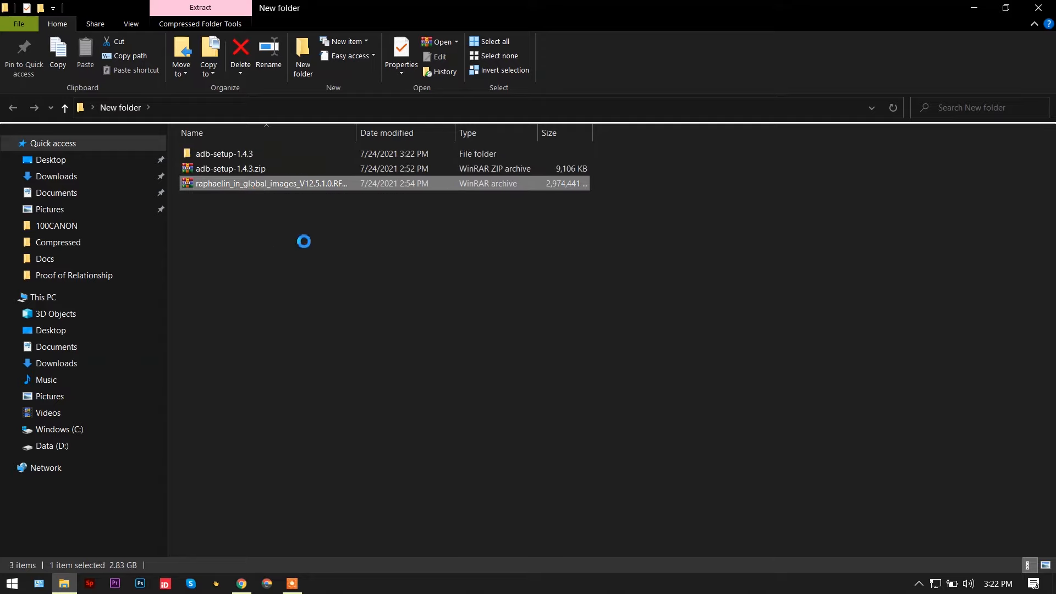
{"action": "left_click", "coordinate": [201, 7]}
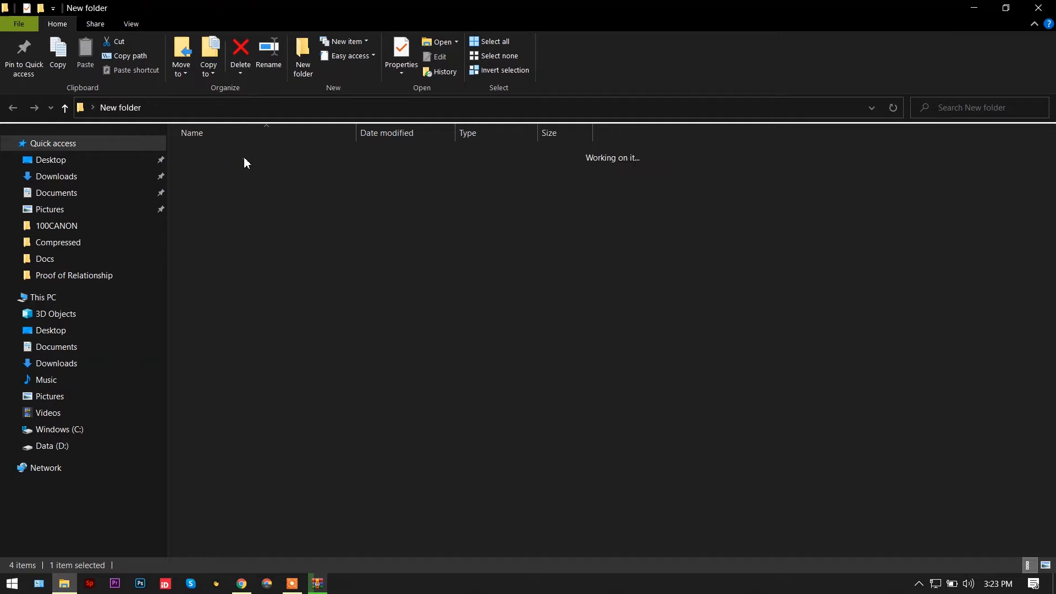
- Run adb-setup-1.4.3.exe and answer Y to install ADB and Fastboot system-wide
{"action": "double_click", "coordinate": [236, 154]}
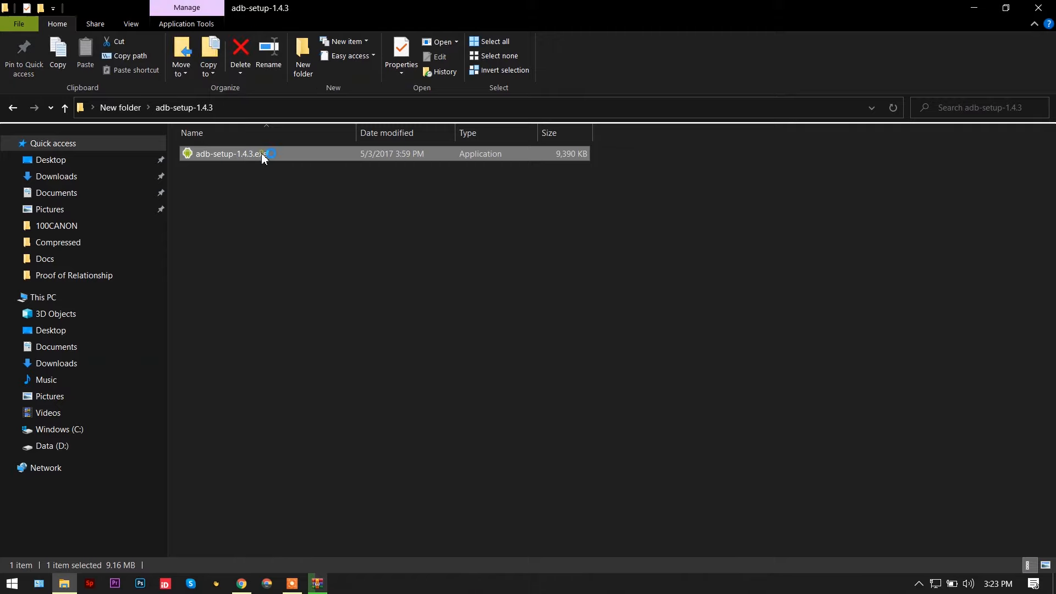
{"action": "mouse_move", "coordinate": [507, 387]}
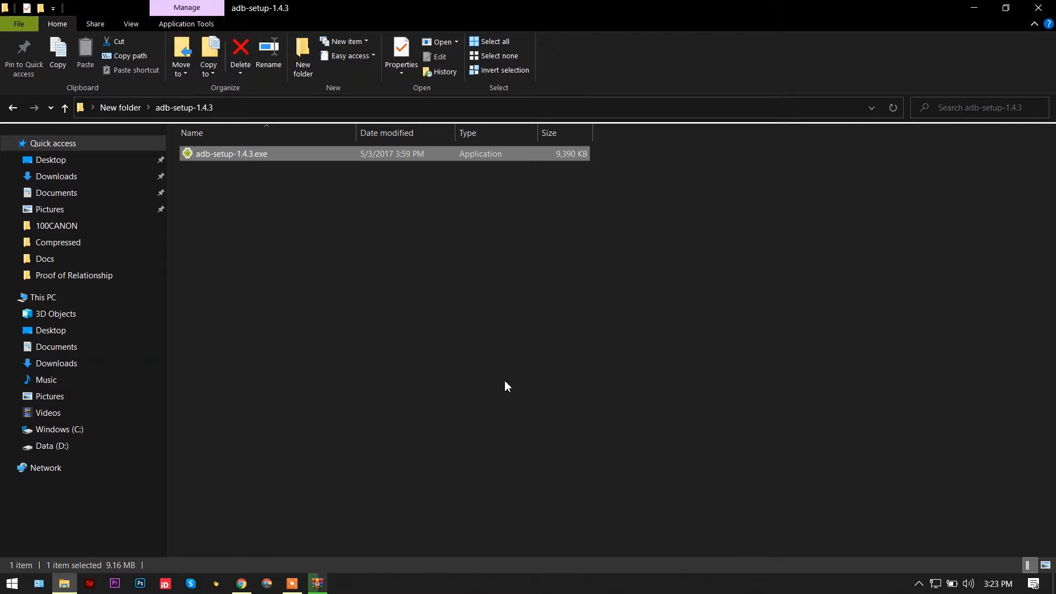
{"action": "double_click", "coordinate": [230, 153]}
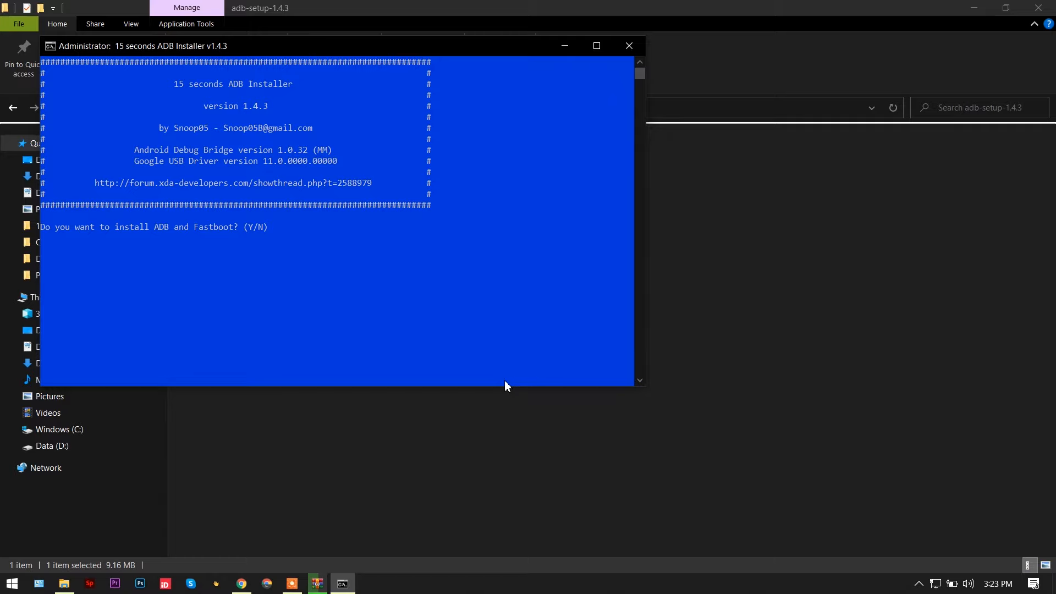
{"action": "type", "text": "Y"}
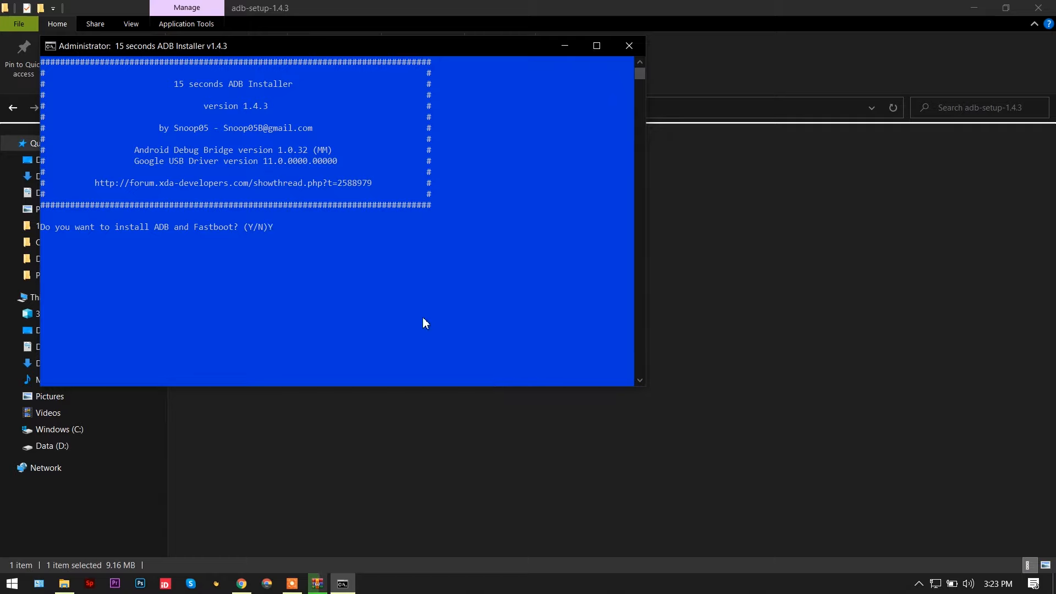
{"action": "key", "text": "Y"}
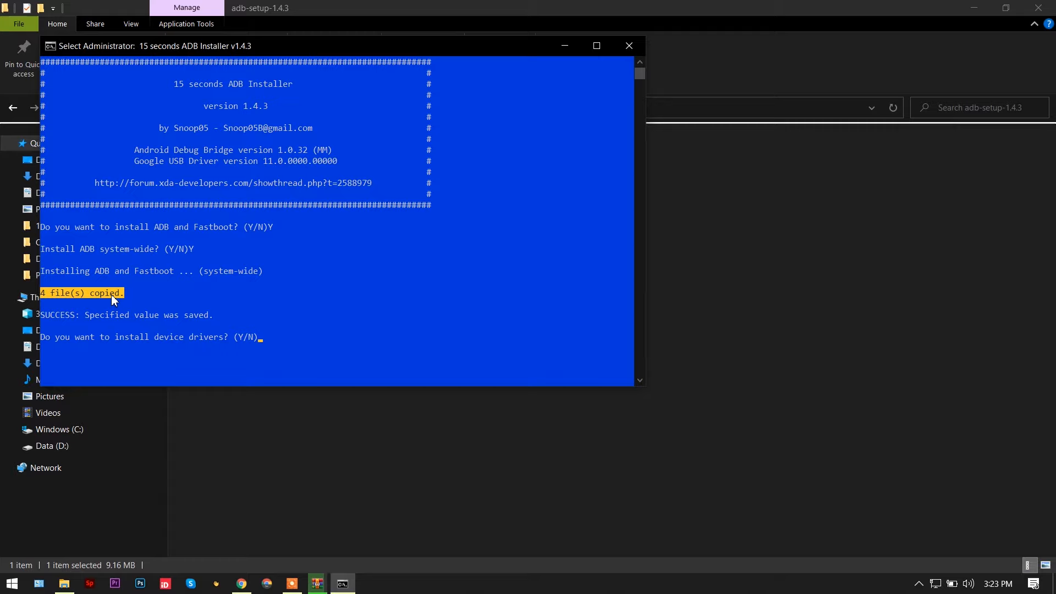
{"action": "mouse_move", "coordinate": [90, 346]}
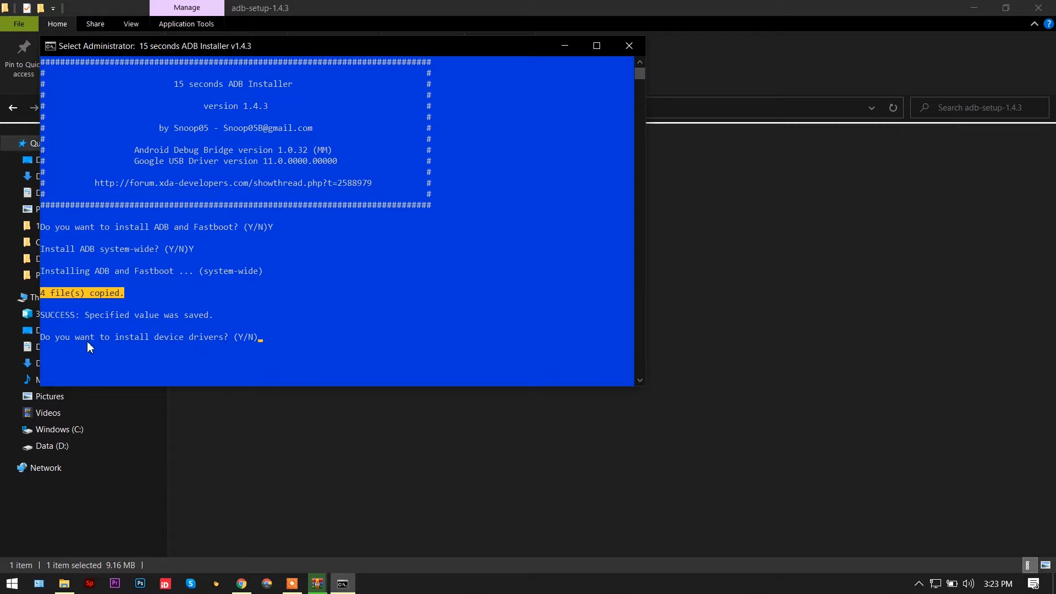
{"action": "type", "text": "Y"}
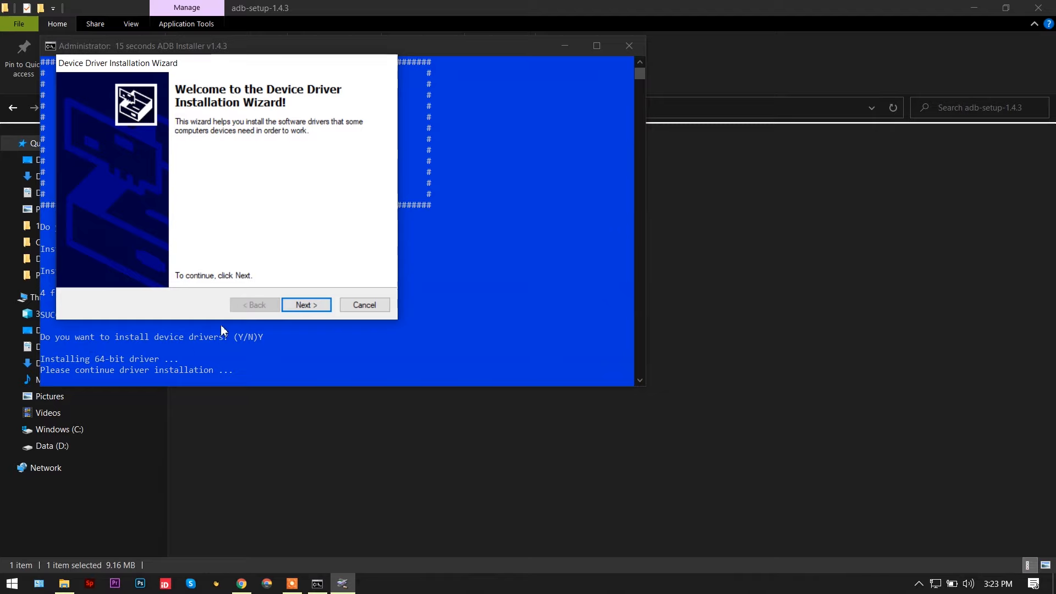
- Install the Google USB device driver through the Device Driver Installation Wizard
{"action": "left_click", "coordinate": [306, 305]}
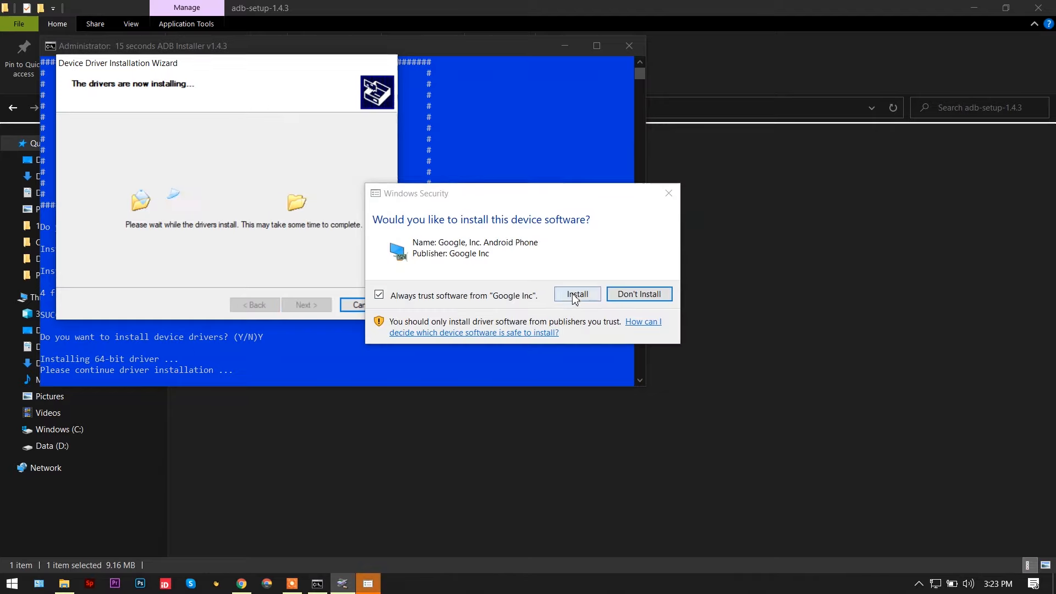
{"action": "left_click", "coordinate": [576, 294]}
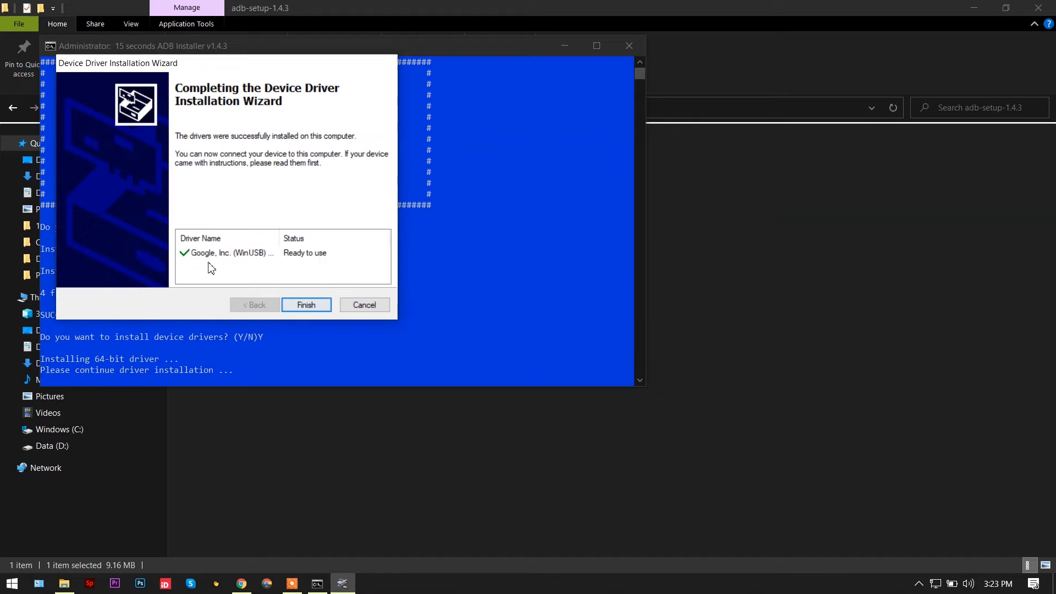
{"action": "mouse_move", "coordinate": [193, 258]}
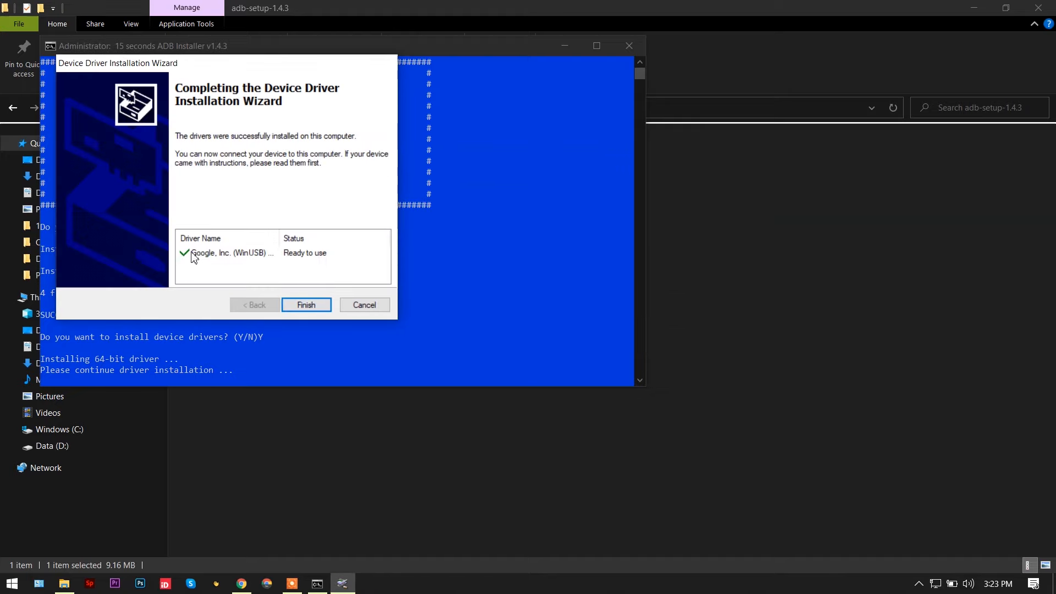
{"action": "left_click", "coordinate": [306, 304]}
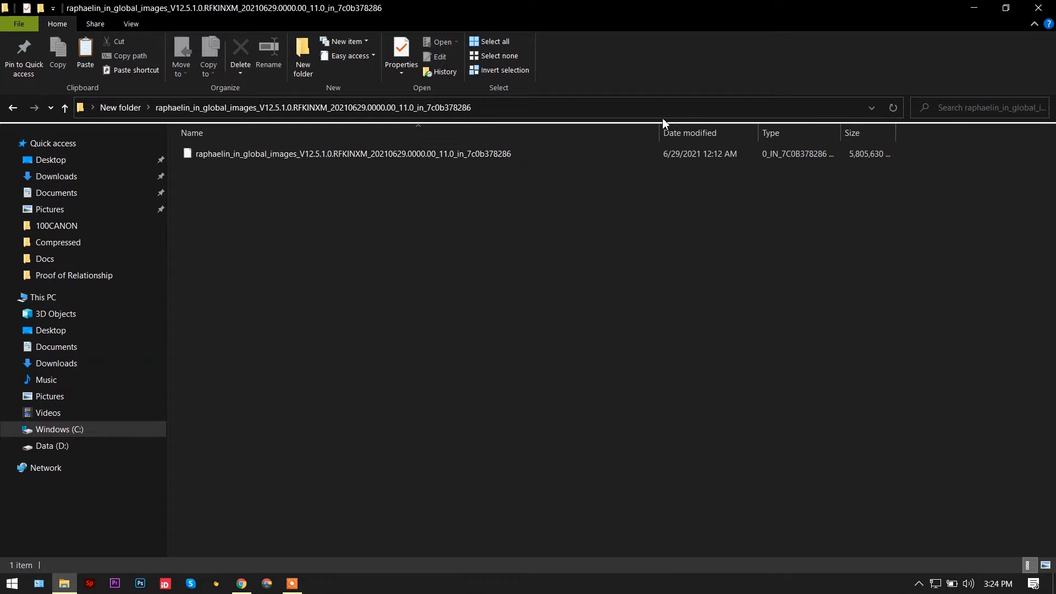
- Open the downloaded firmware image file with WinRAR archiver
{"action": "left_click", "coordinate": [350, 153]}
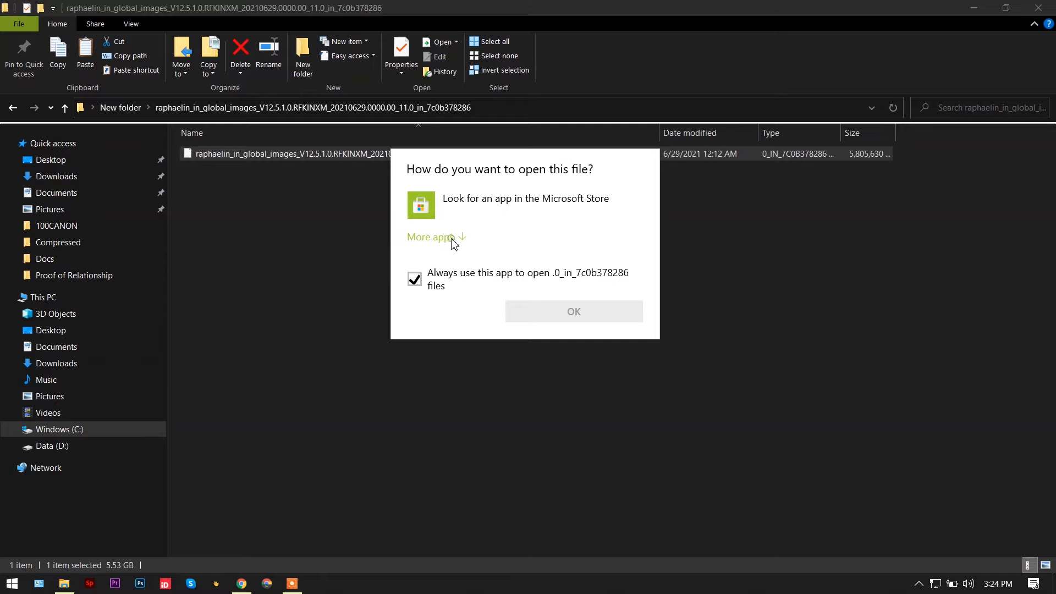
{"action": "left_click", "coordinate": [430, 237]}
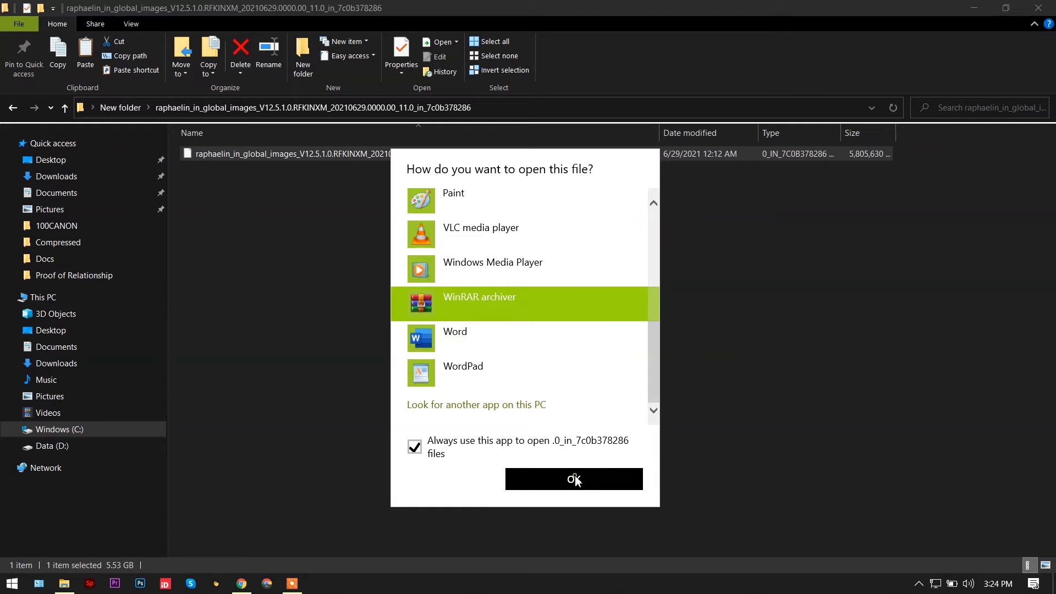
{"action": "left_click", "coordinate": [574, 479]}
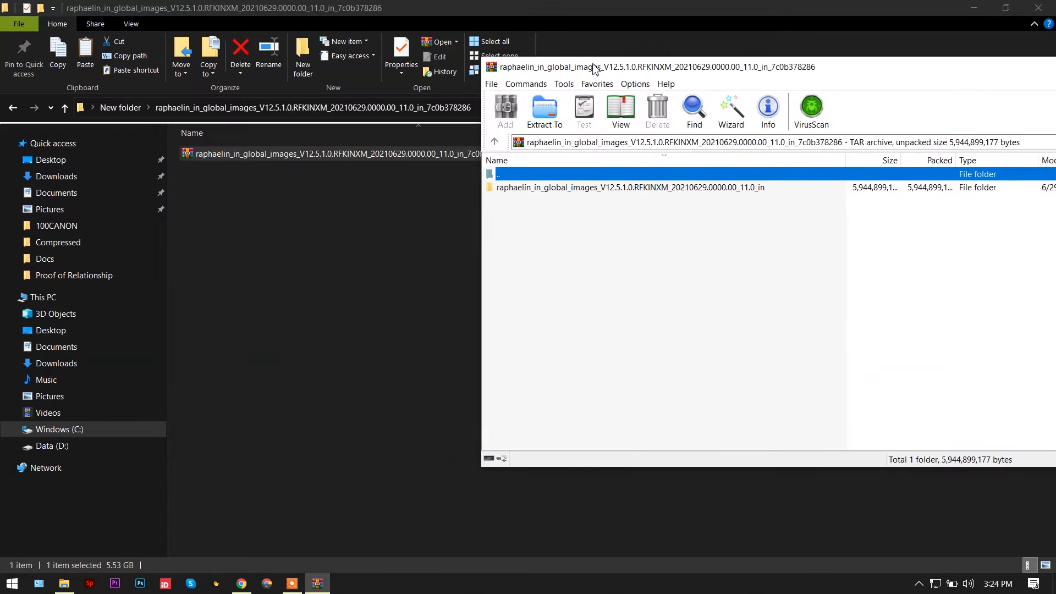
{"action": "left_click", "coordinate": [544, 112]}
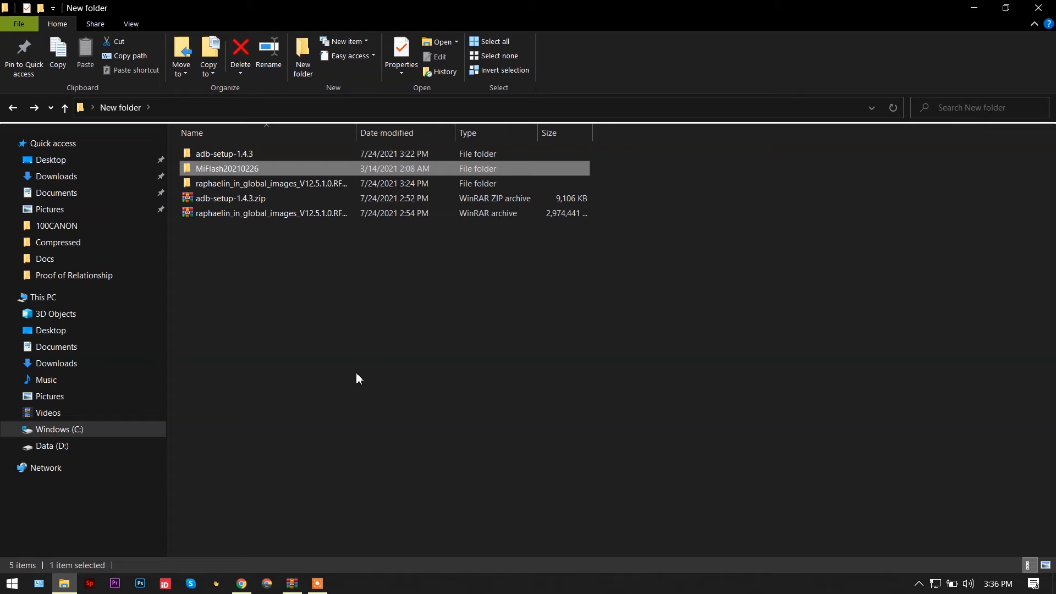
- Open the MiFlash20210226 folder and select XiaoMiFlash.exe
{"action": "double_click", "coordinate": [228, 168]}
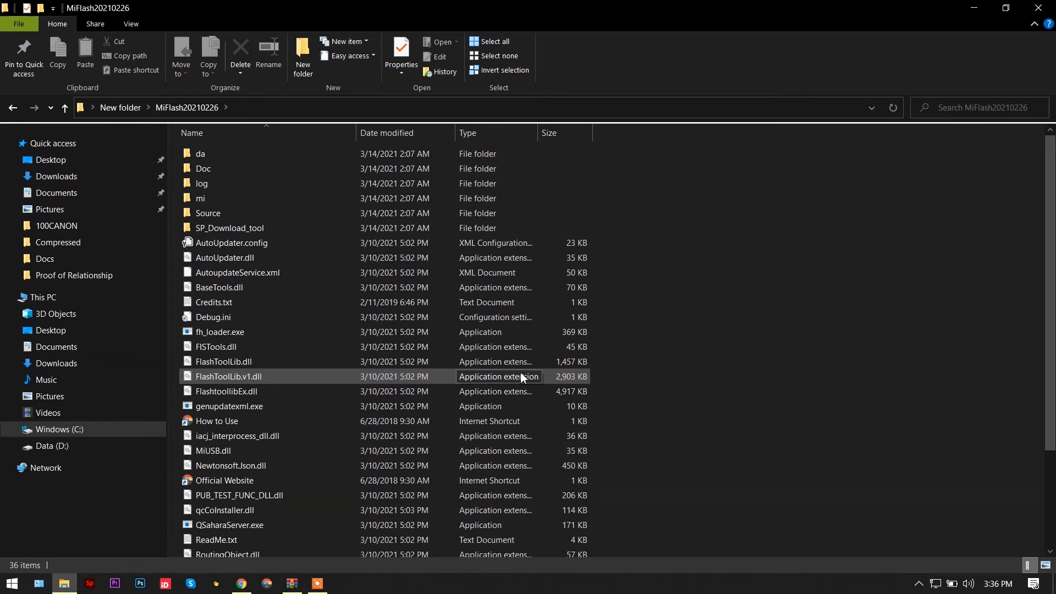
{"action": "scroll", "scroll_direction": "down", "scroll_amount": 3}
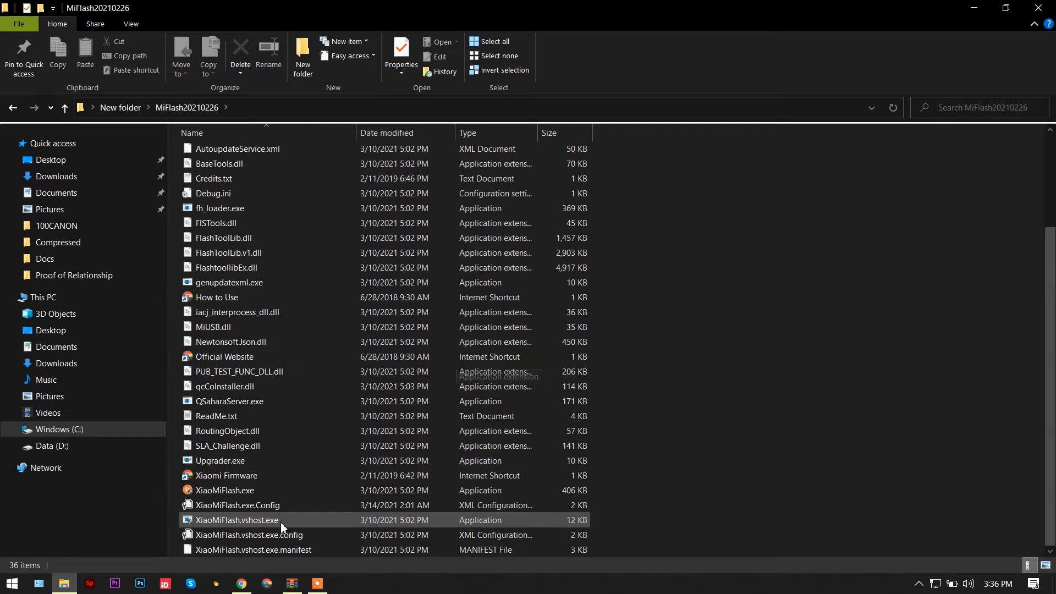
{"action": "left_click", "coordinate": [224, 490]}
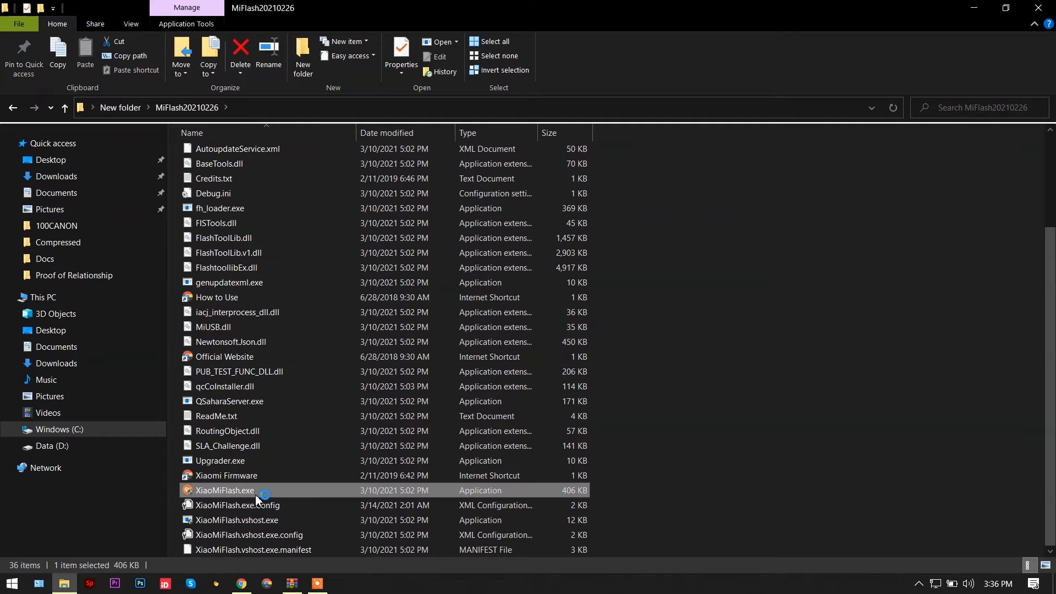
- Launch XiaoMiFlash.exe, install the drivers from the Driver window, and dismiss the completion message
{"action": "double_click", "coordinate": [225, 490]}
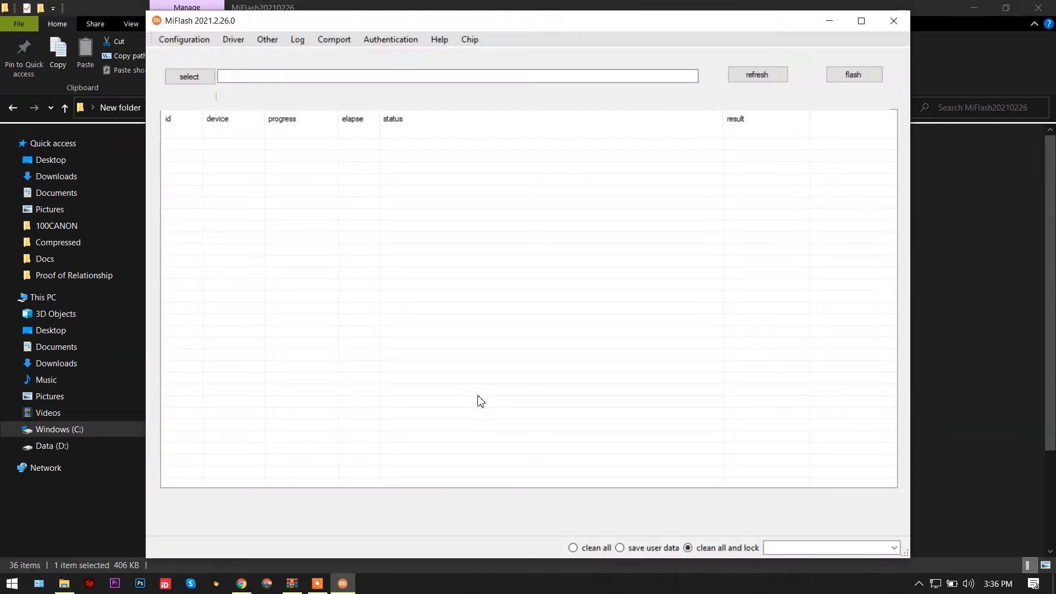
{"action": "mouse_move", "coordinate": [770, 139]}
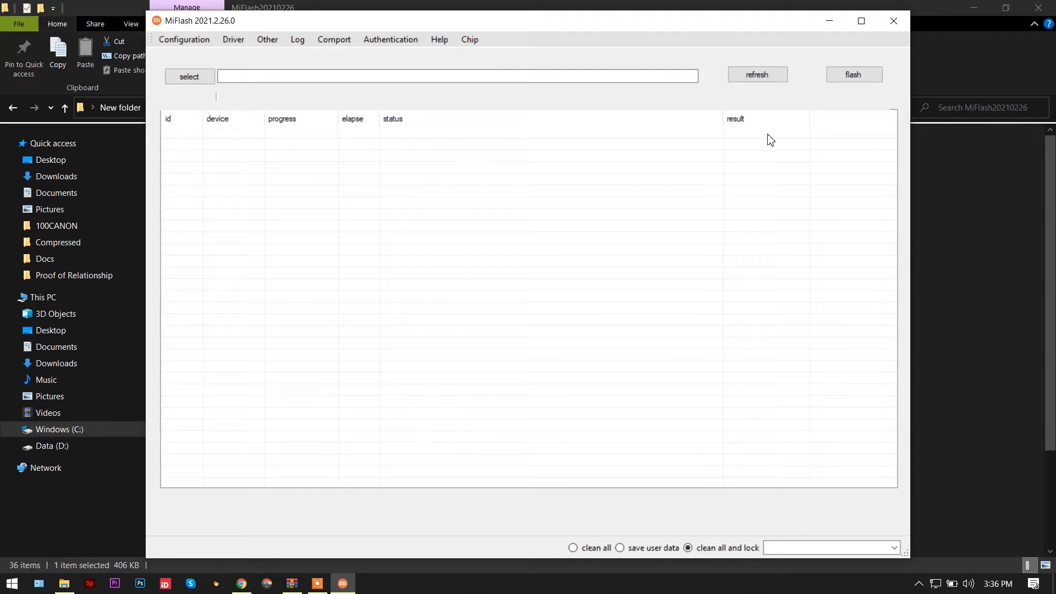
{"action": "left_click", "coordinate": [233, 39]}
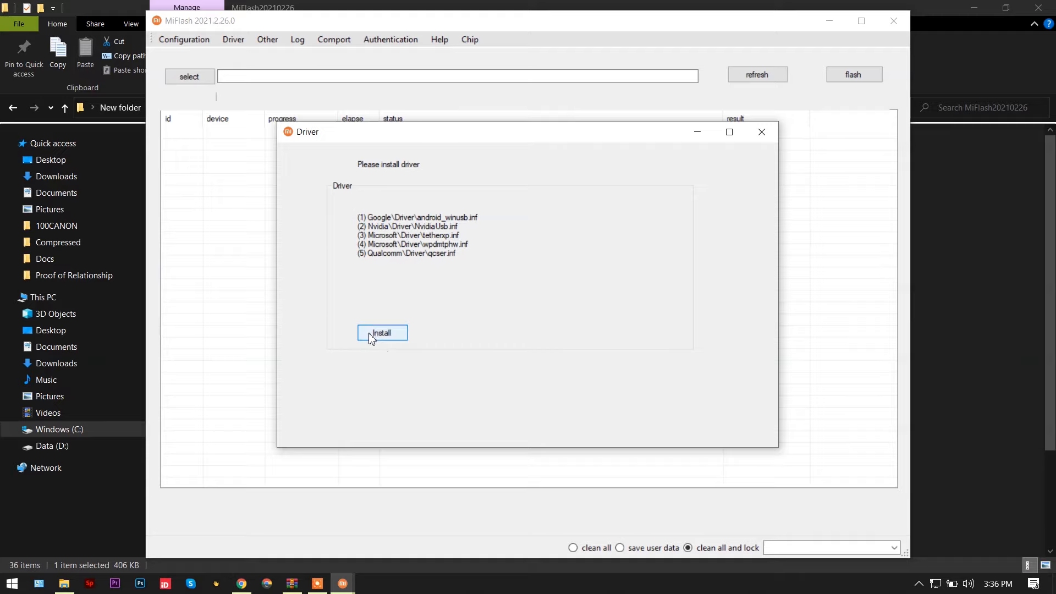
{"action": "mouse_move", "coordinate": [382, 328]}
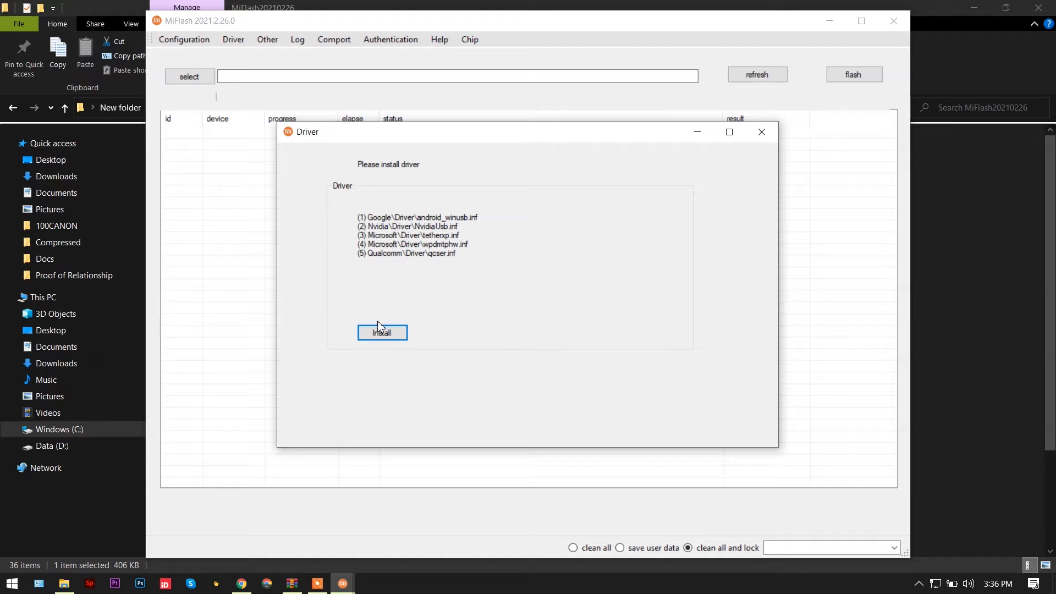
{"action": "mouse_move", "coordinate": [381, 347]}
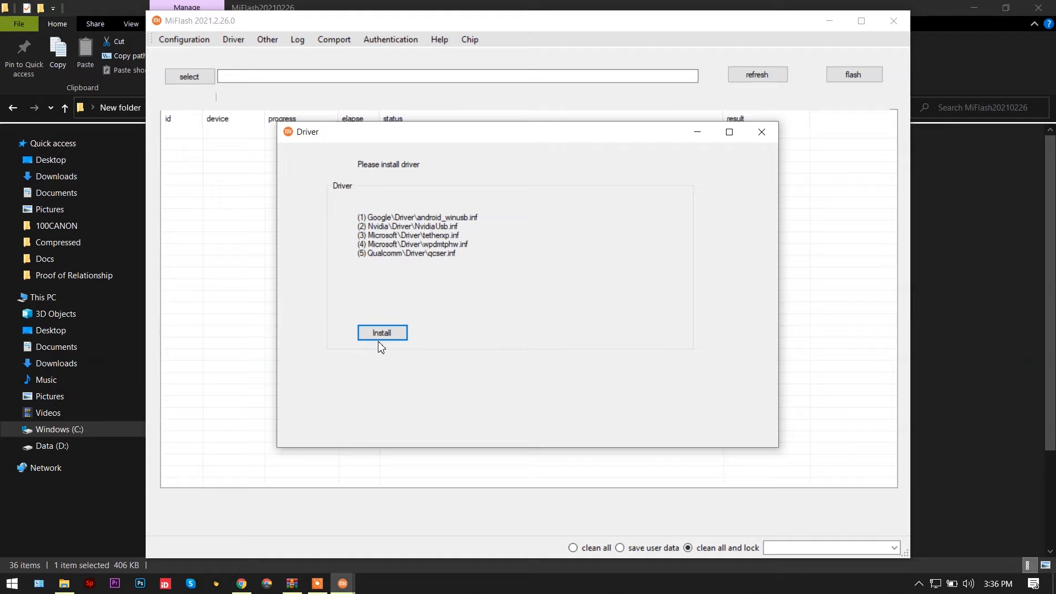
{"action": "left_click", "coordinate": [382, 333]}
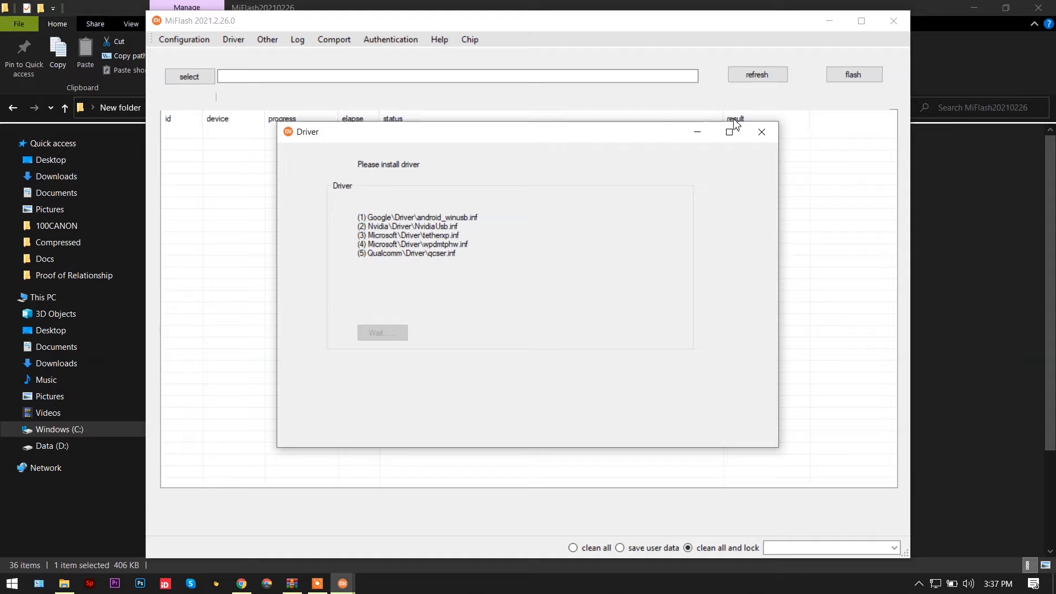
{"action": "left_click", "coordinate": [381, 332]}
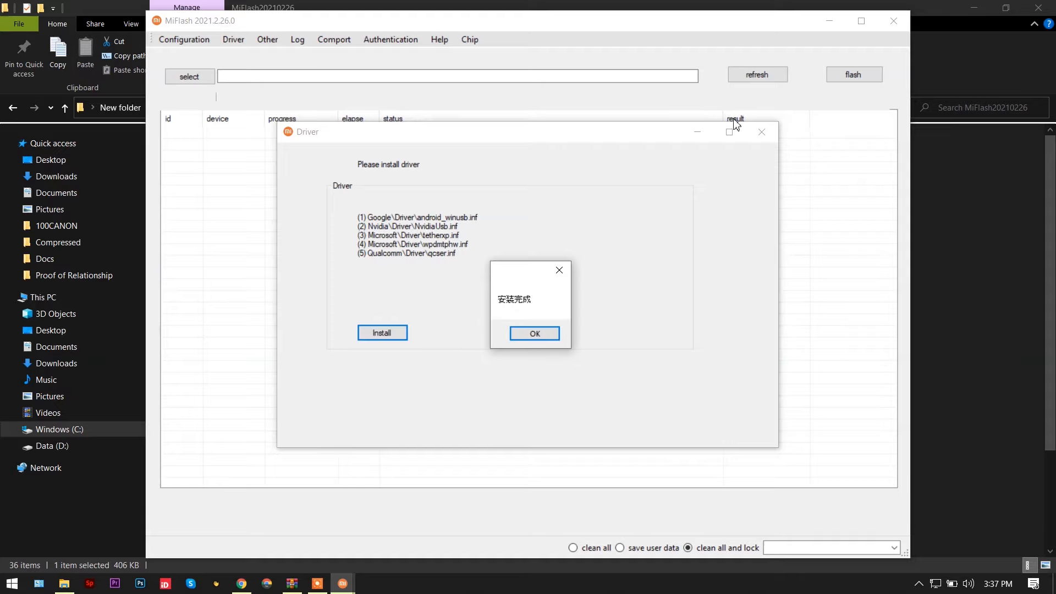
{"action": "left_click", "coordinate": [535, 333]}
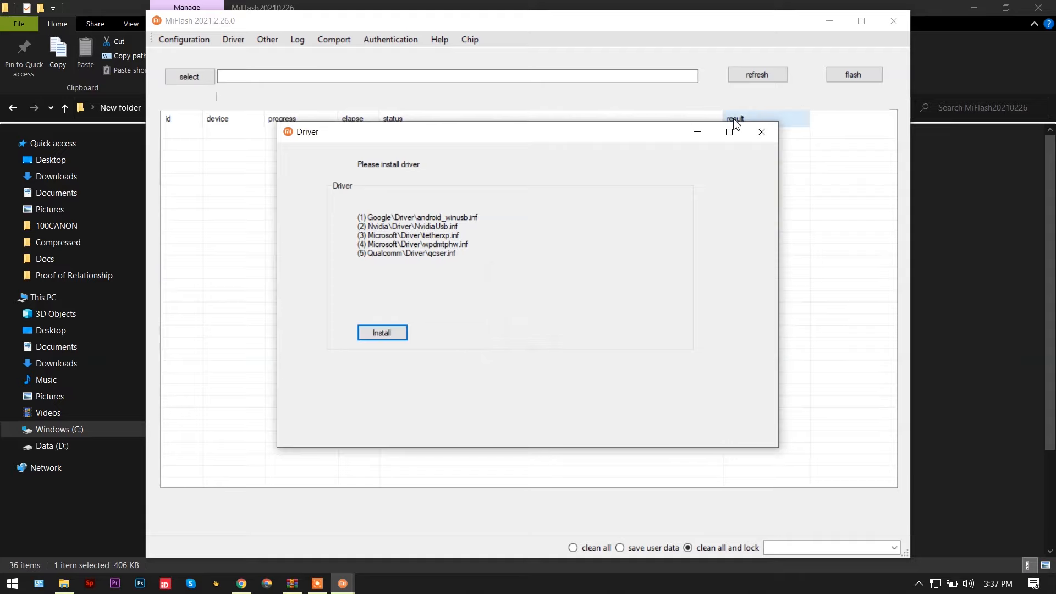